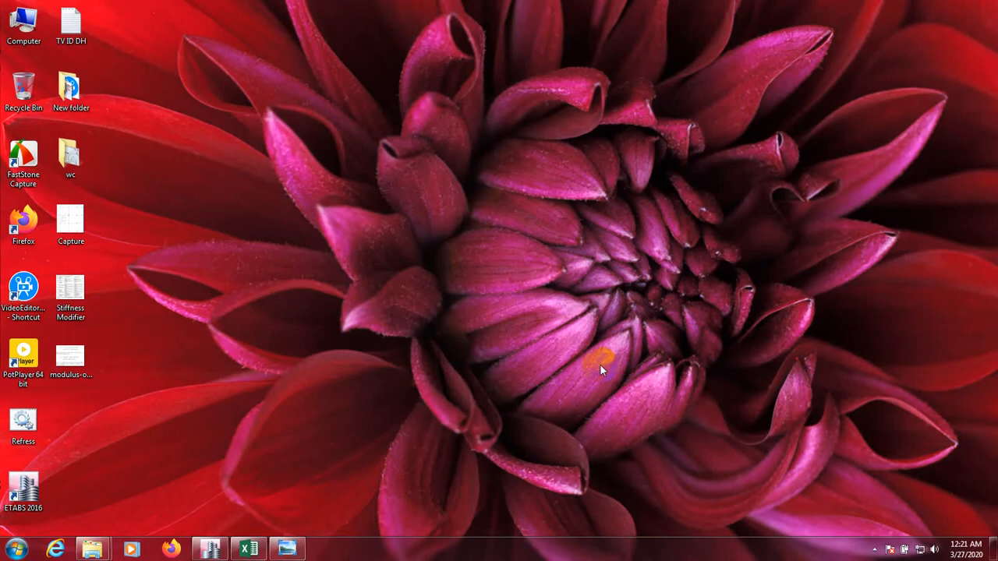
# Step: Restore the Excel window with the BNBC-2017 & ASCE 7-05 wind load workbook from the taskbar
pyautogui.click(248, 548)
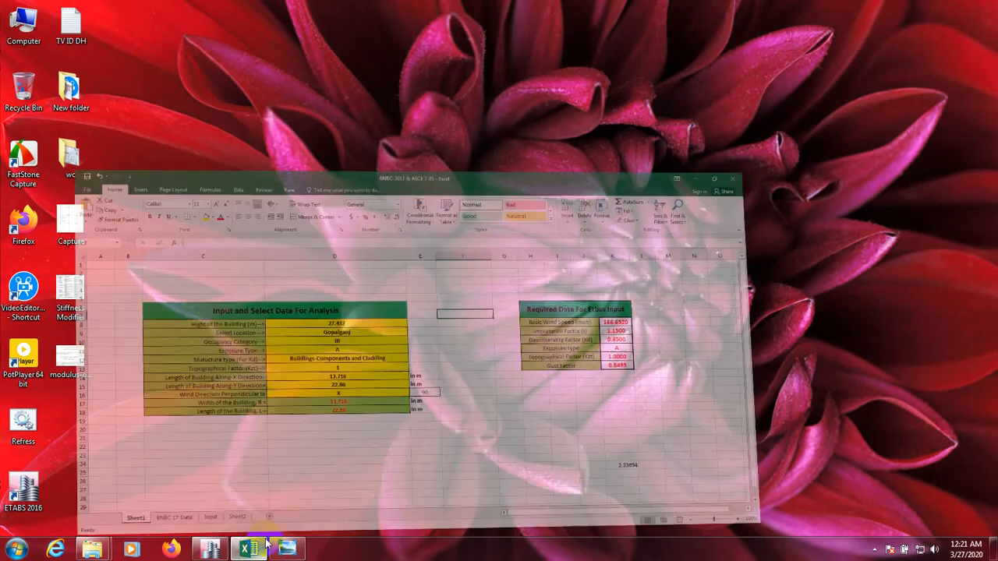
pyautogui.click(715, 179)
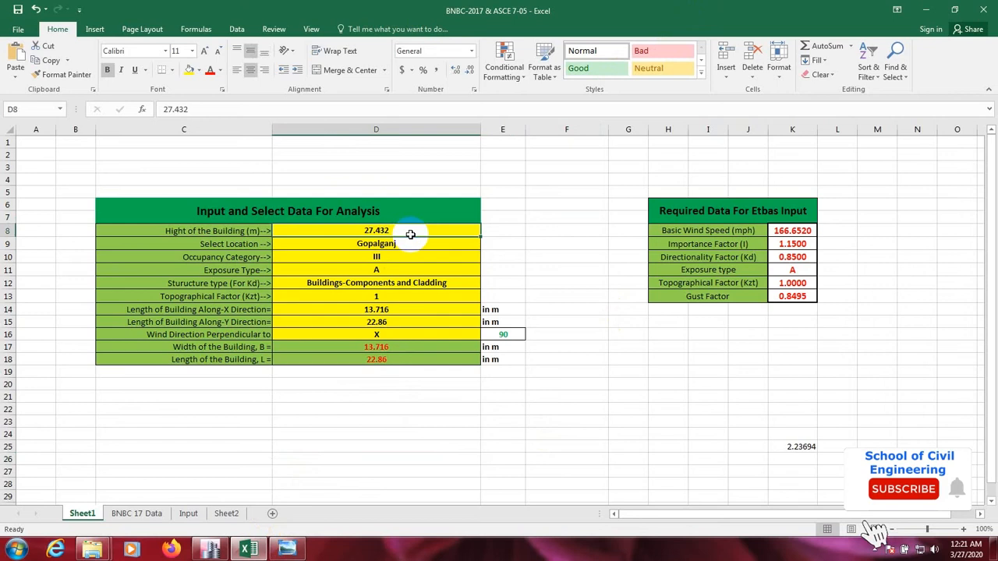
pyautogui.click(376, 434)
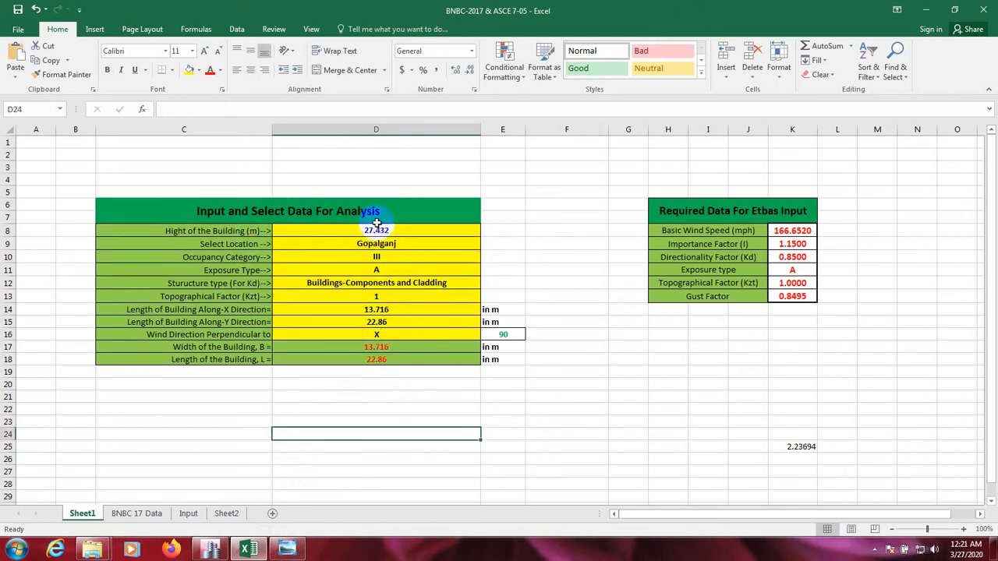
pyautogui.click(226, 513)
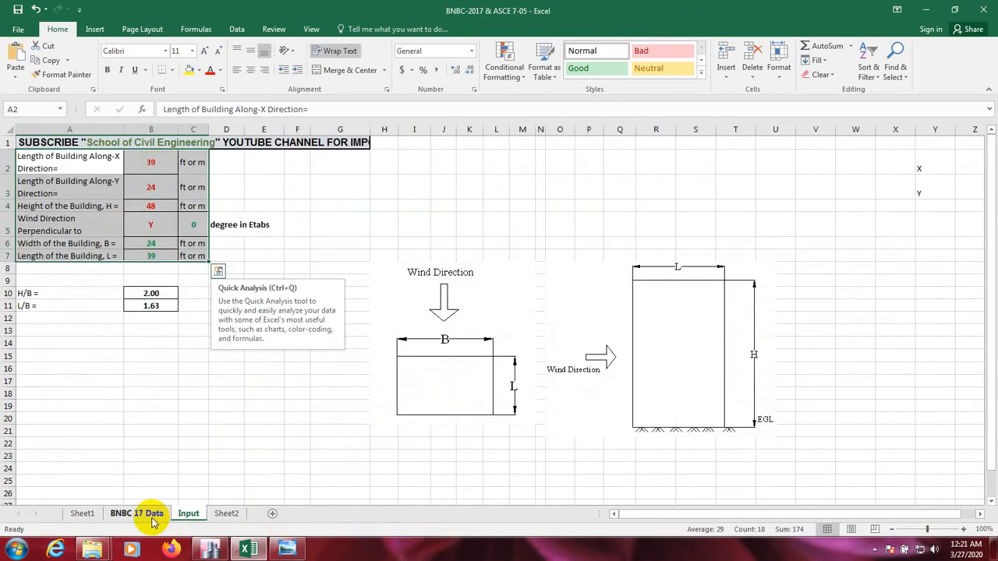
pyautogui.click(82, 514)
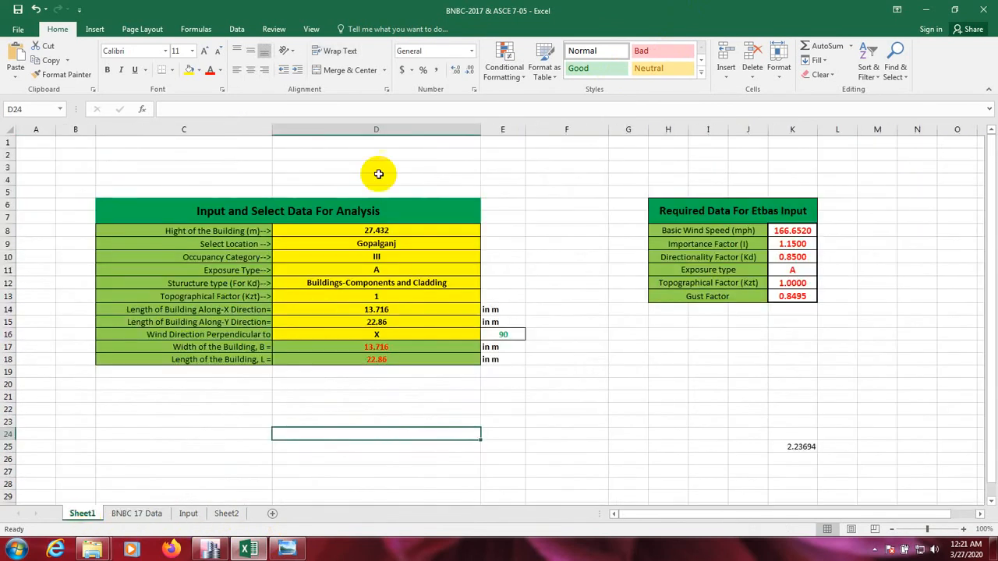
pyautogui.moveTo(644, 324)
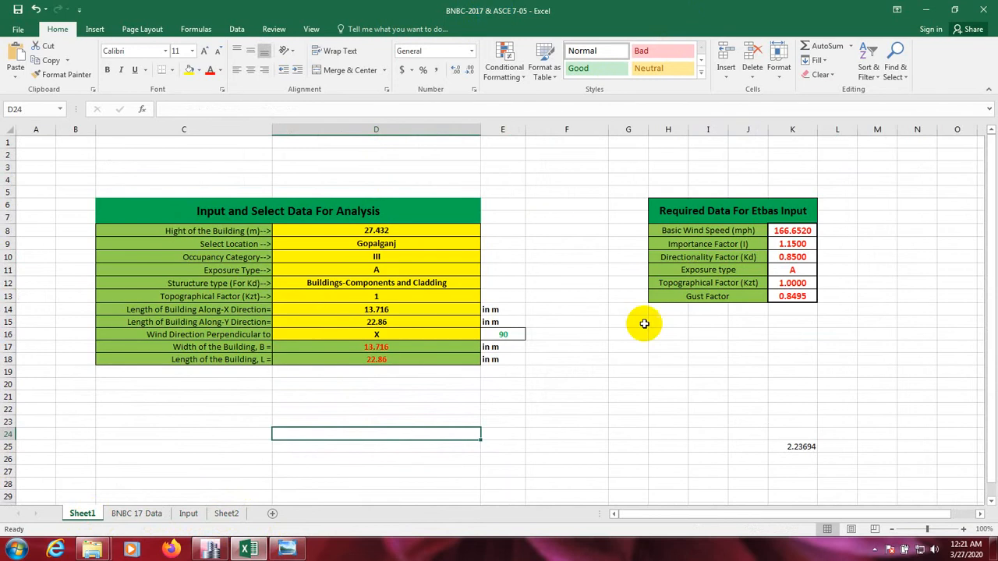
pyautogui.moveTo(673, 199)
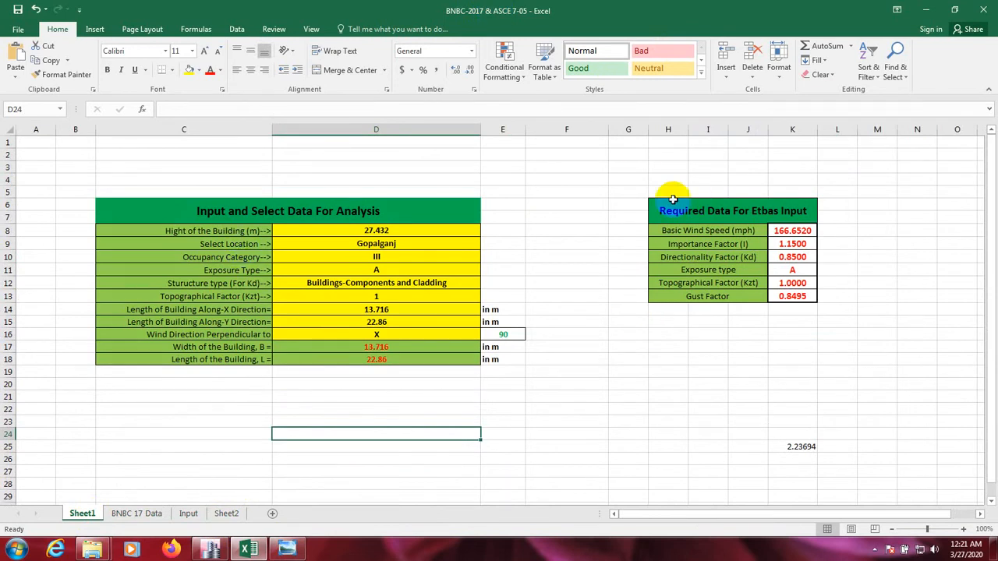
pyautogui.moveTo(601, 344)
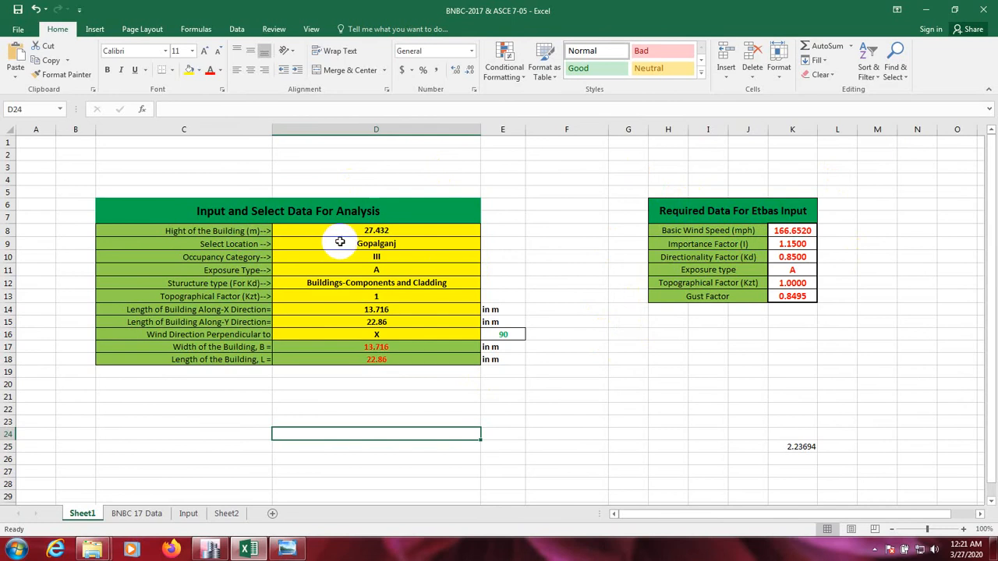
pyautogui.moveTo(744, 230)
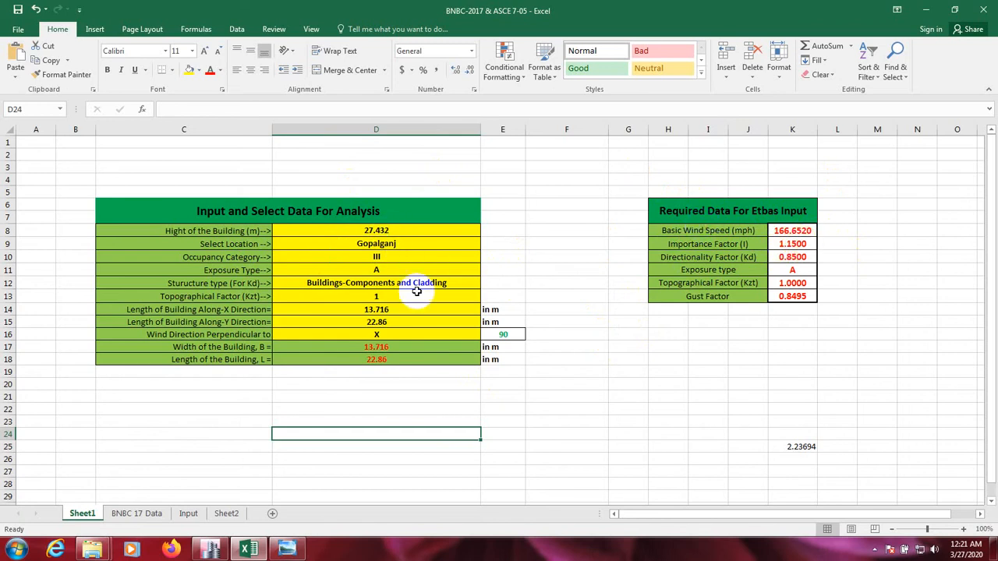
pyautogui.moveTo(541, 273)
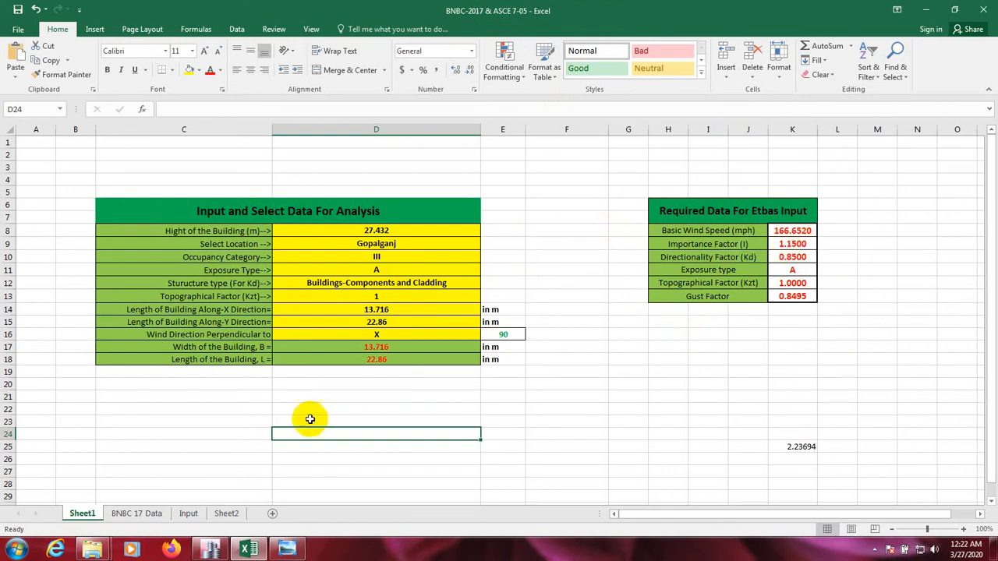
pyautogui.click(377, 230)
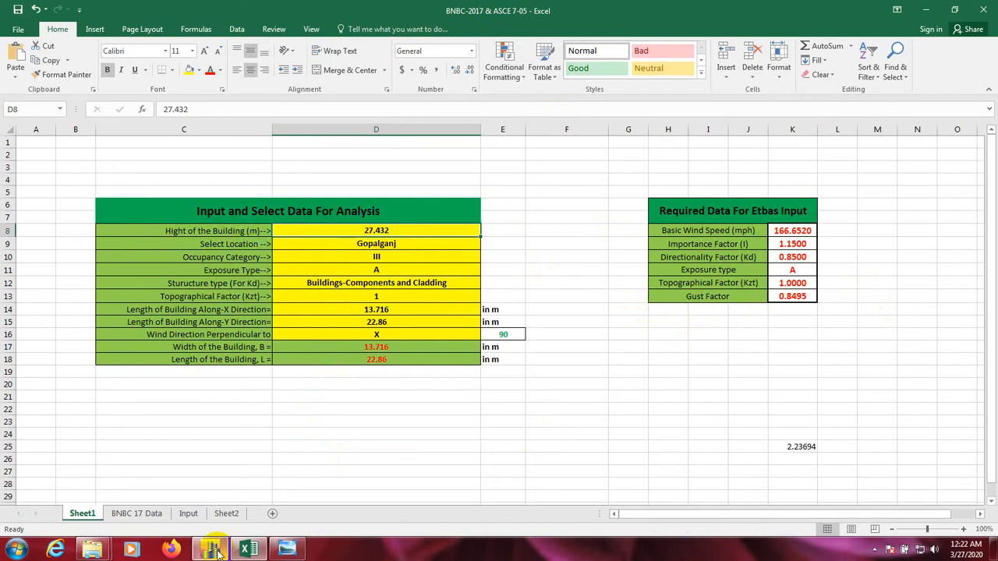
# Step: Switch the ETABS 2016 model to Metric SI Defaults so Story10 reads 29.2608 m
pyautogui.click(209, 548)
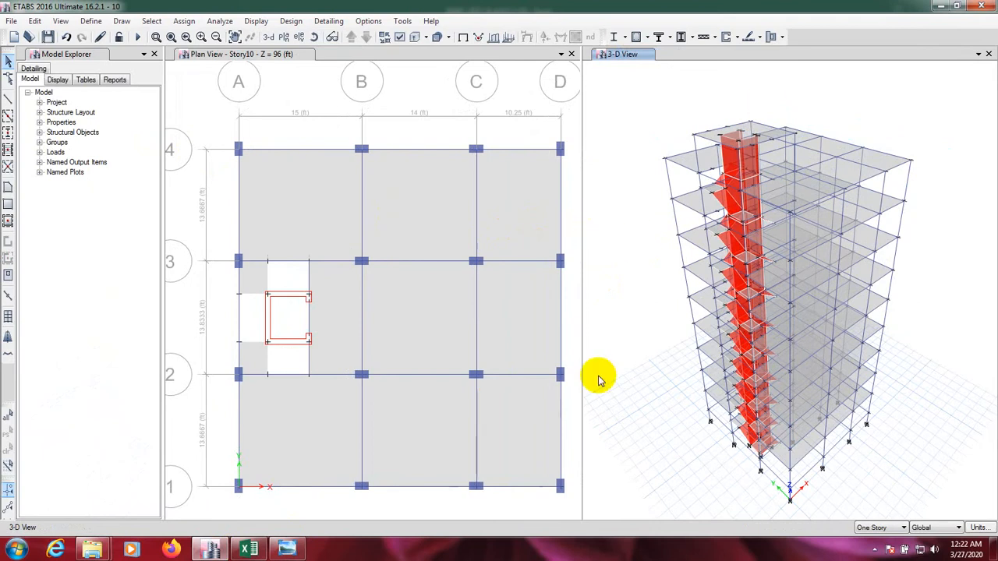
pyautogui.moveTo(621, 341)
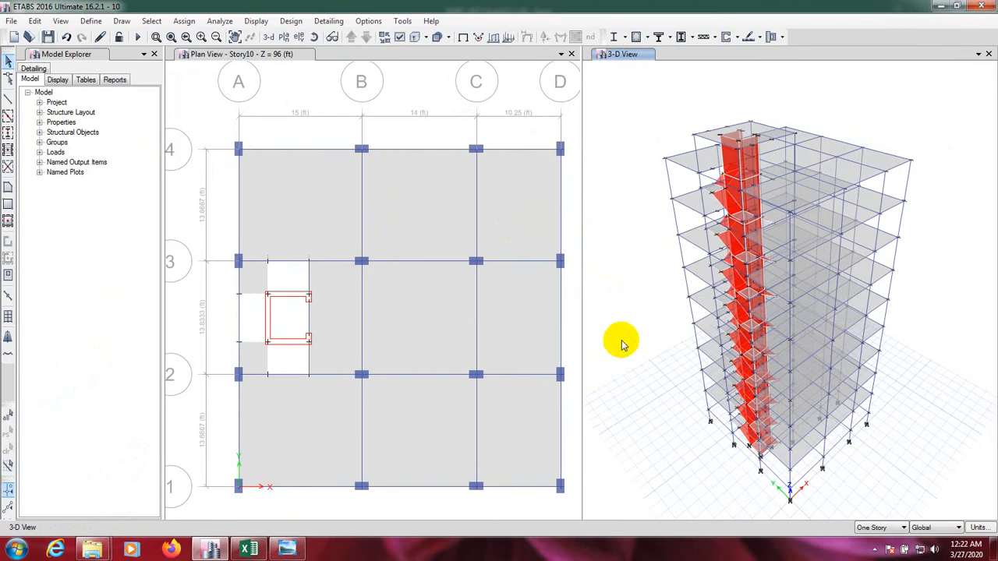
pyautogui.moveTo(620, 302)
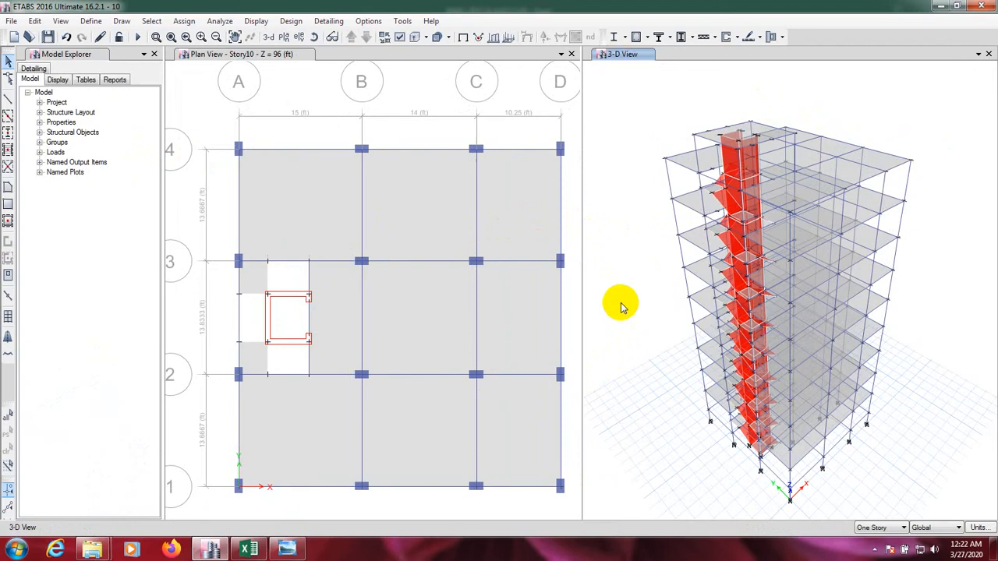
pyautogui.moveTo(636, 173)
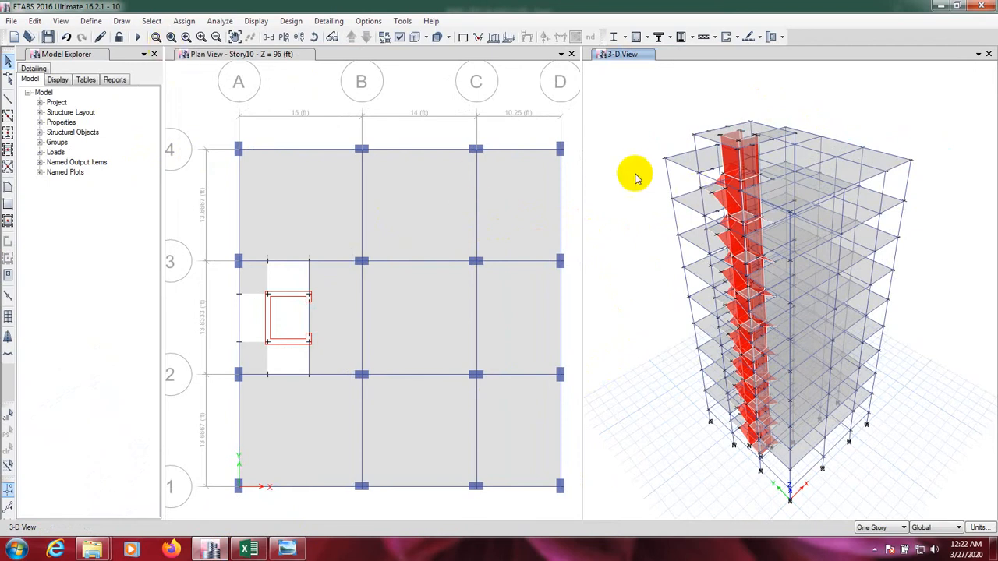
pyautogui.moveTo(713, 148)
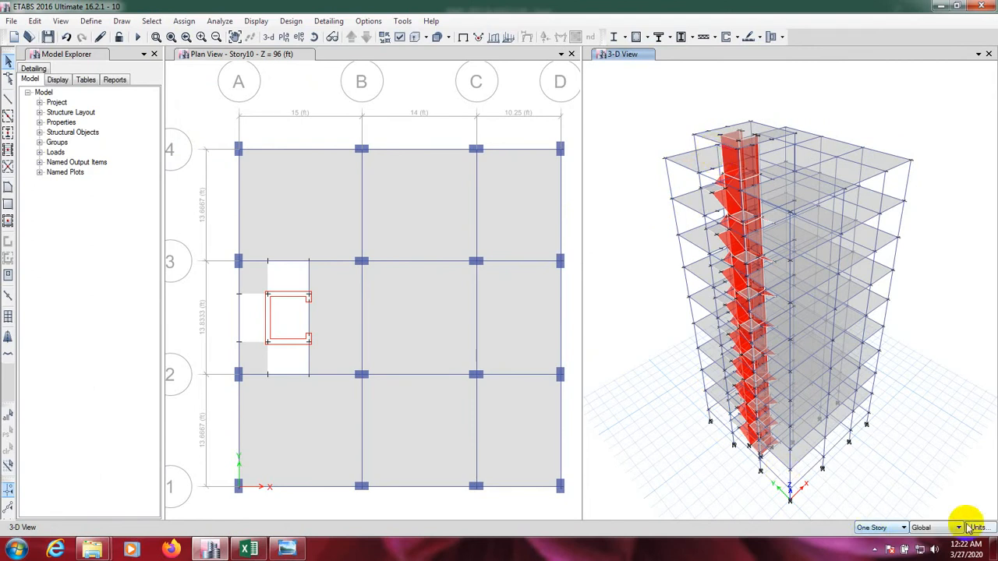
pyautogui.click(979, 528)
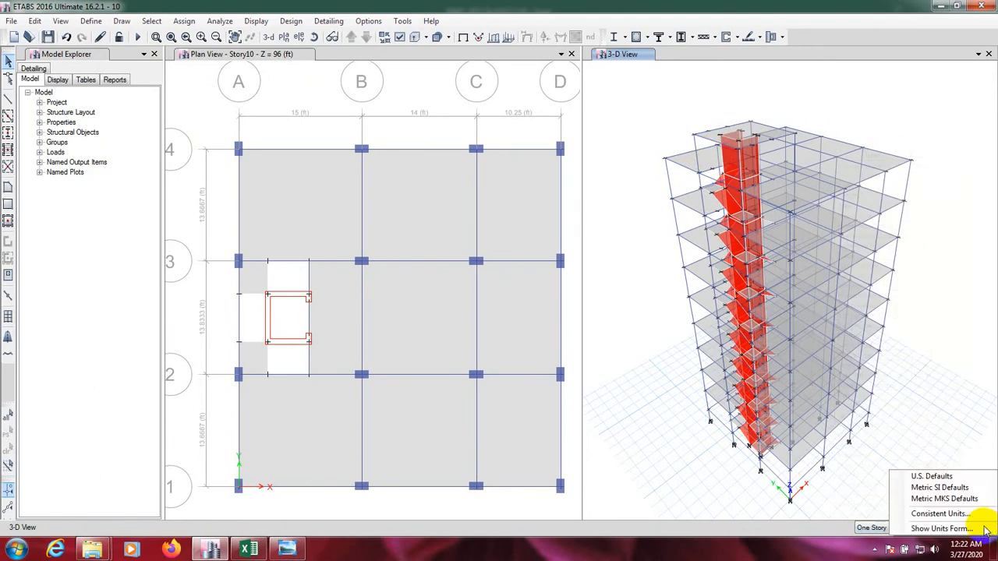
pyautogui.click(940, 487)
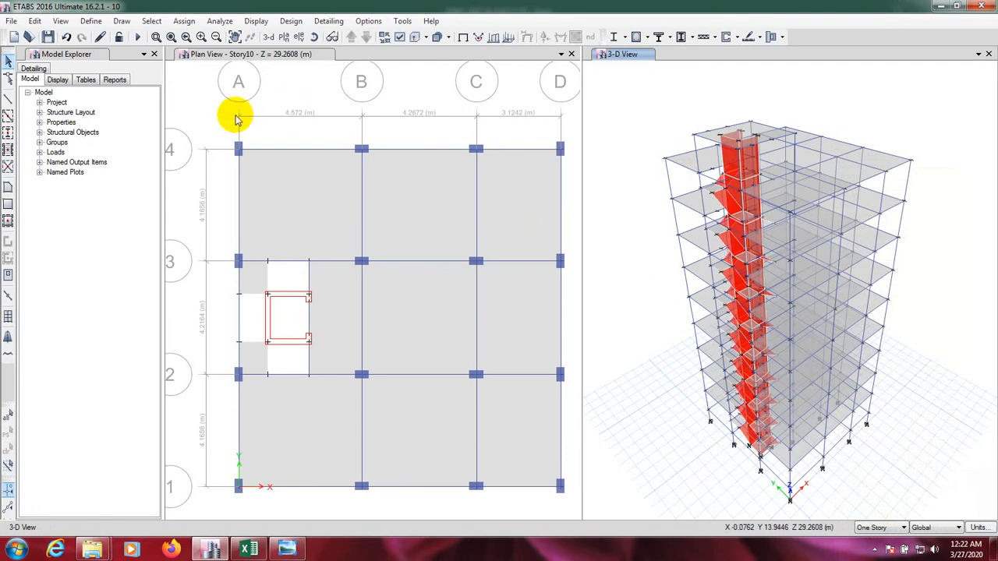
pyautogui.moveTo(505, 117)
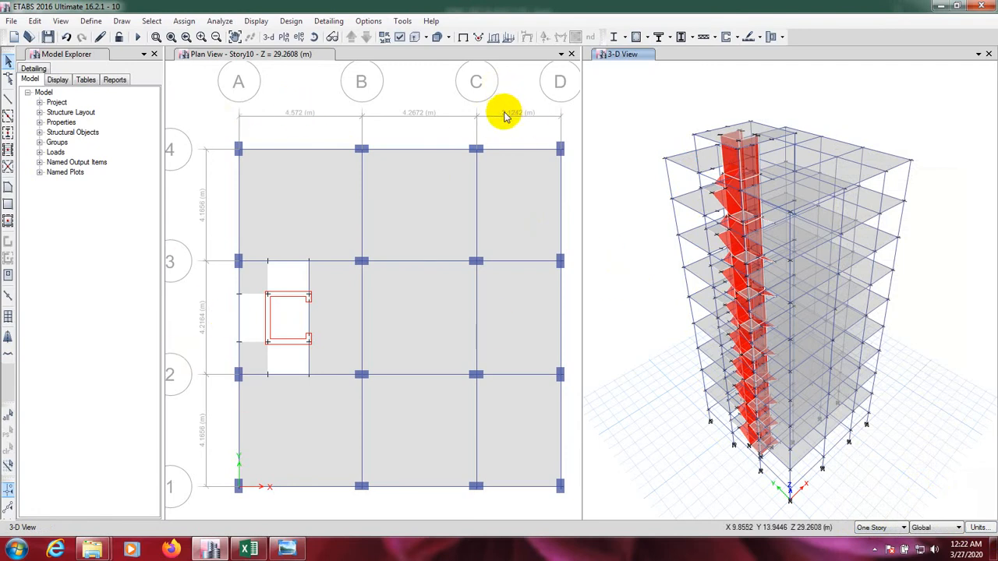
pyautogui.moveTo(509, 119)
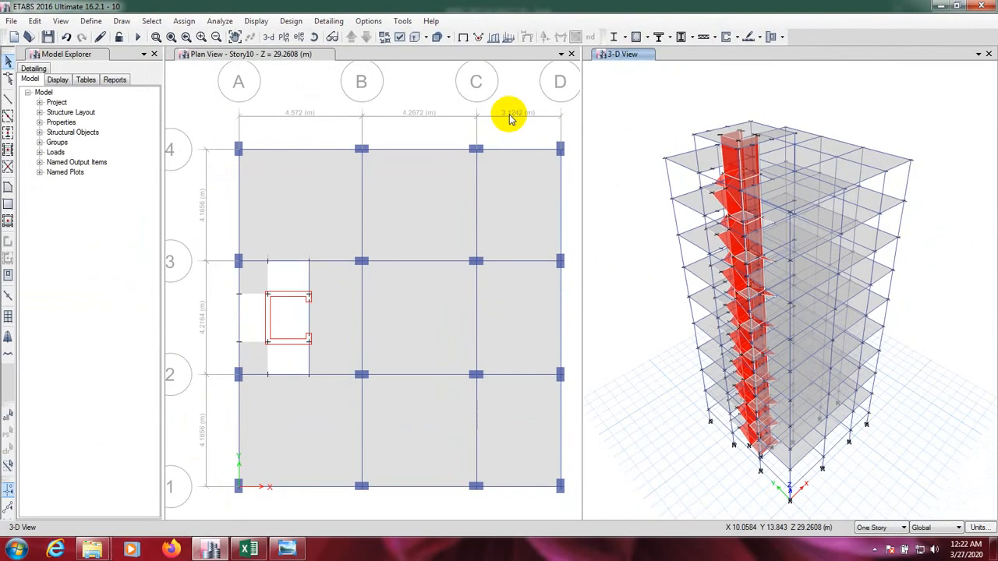
pyautogui.moveTo(165, 86)
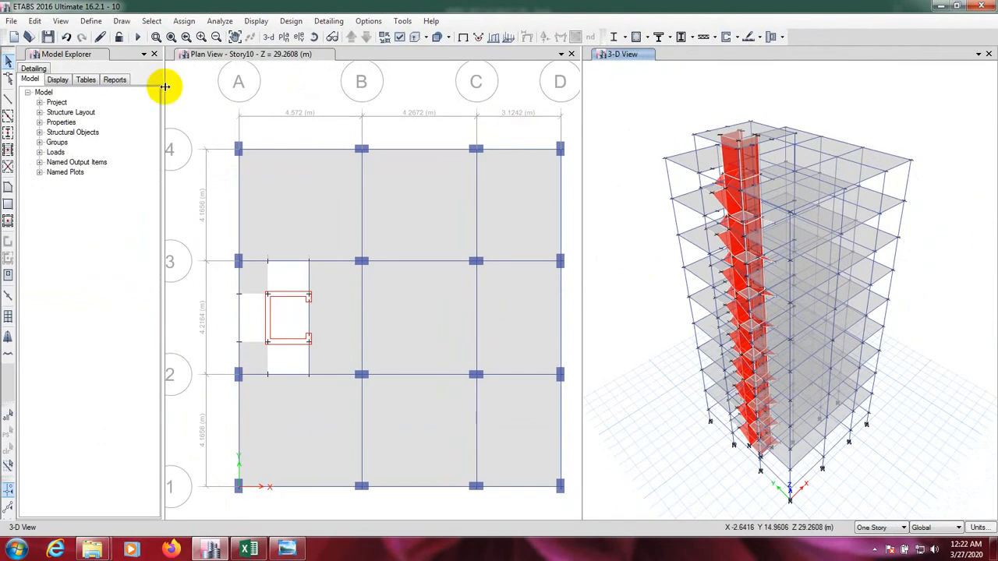
# Step: Open the ETABS Story Data table via Edit Stories and Grid Systems
pyautogui.click(35, 21)
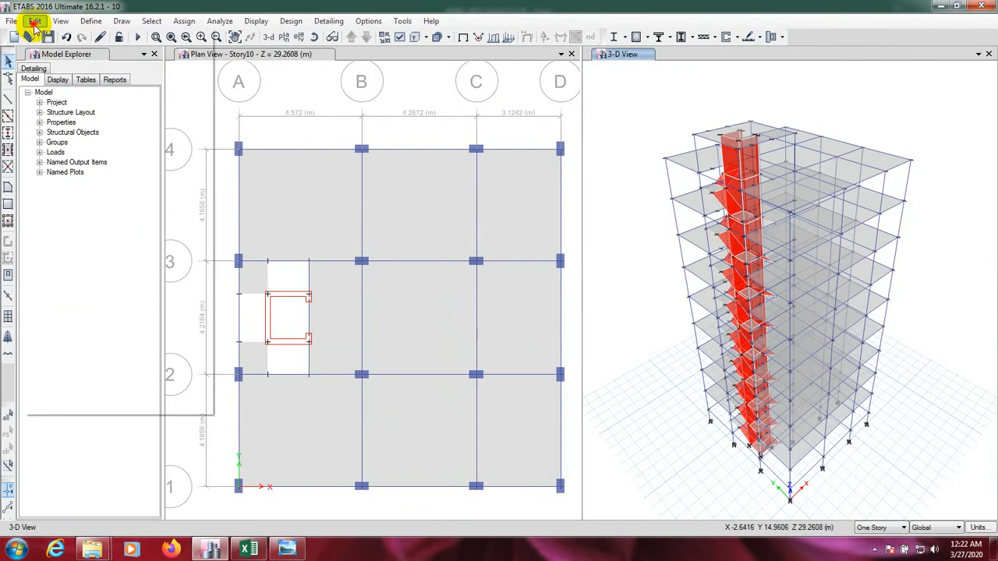
pyautogui.click(34, 21)
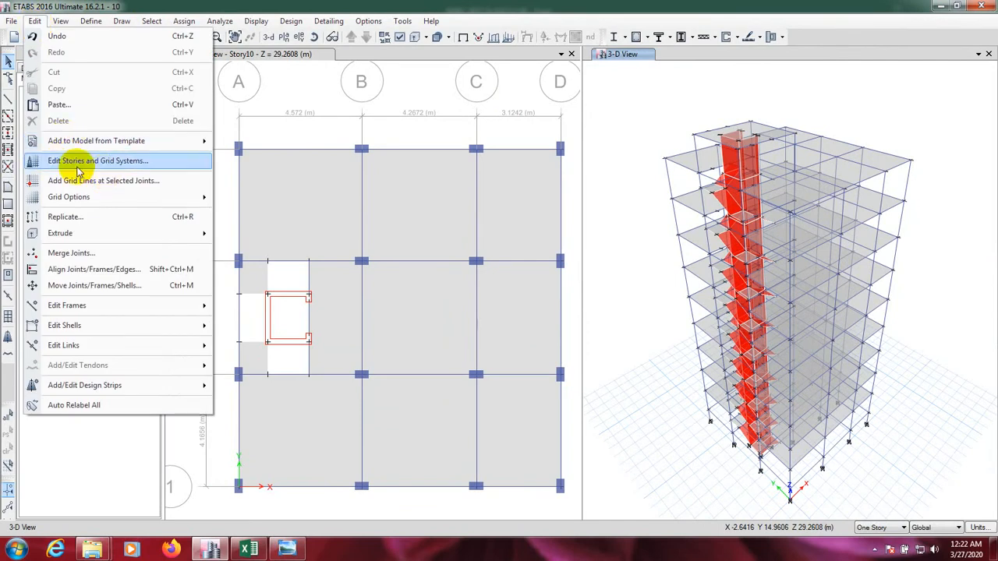
pyautogui.click(98, 161)
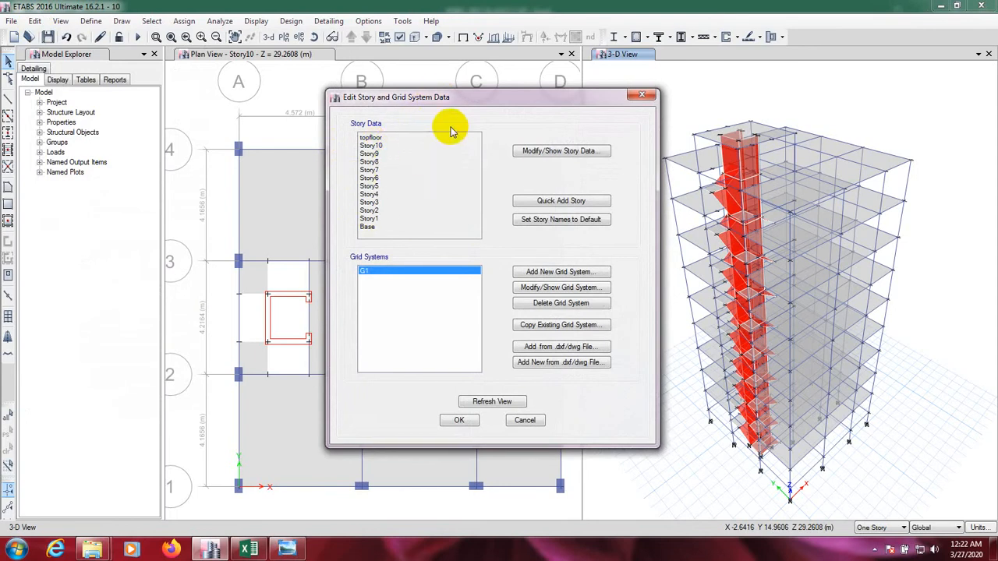
pyautogui.click(560, 150)
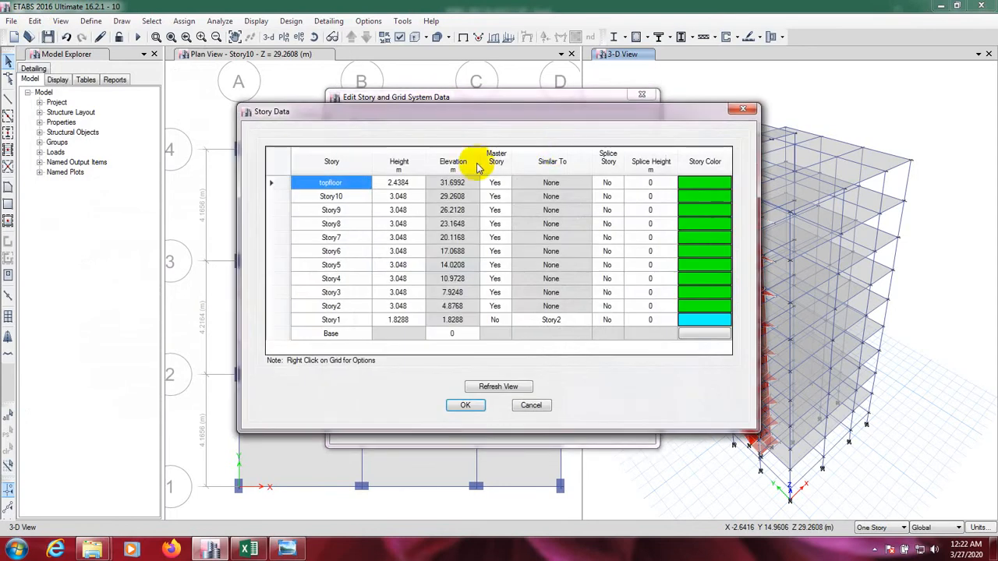
# Step: Select and copy the top floor's 31.6992 m Elevation cell
pyautogui.click(453, 183)
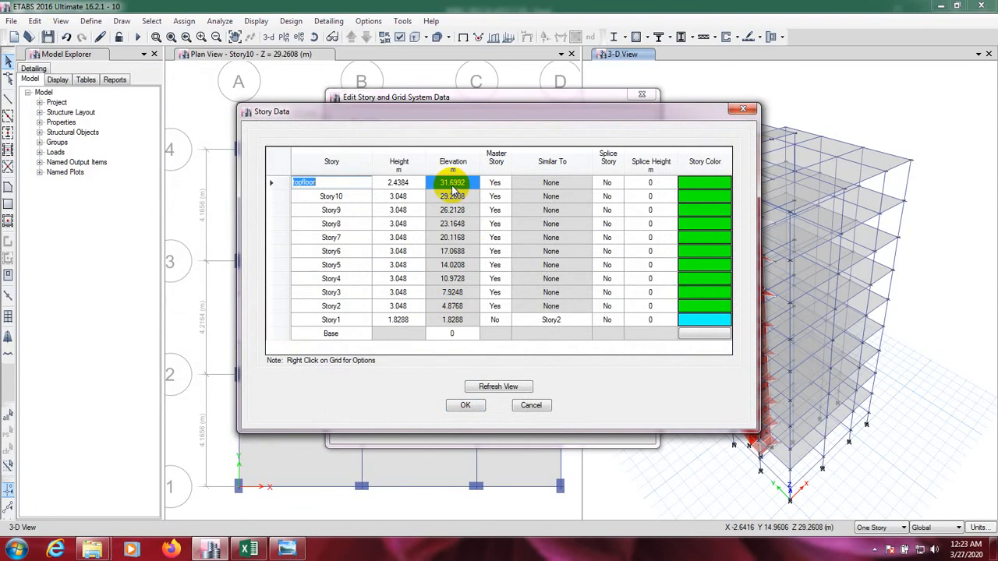
pyautogui.moveTo(471, 131)
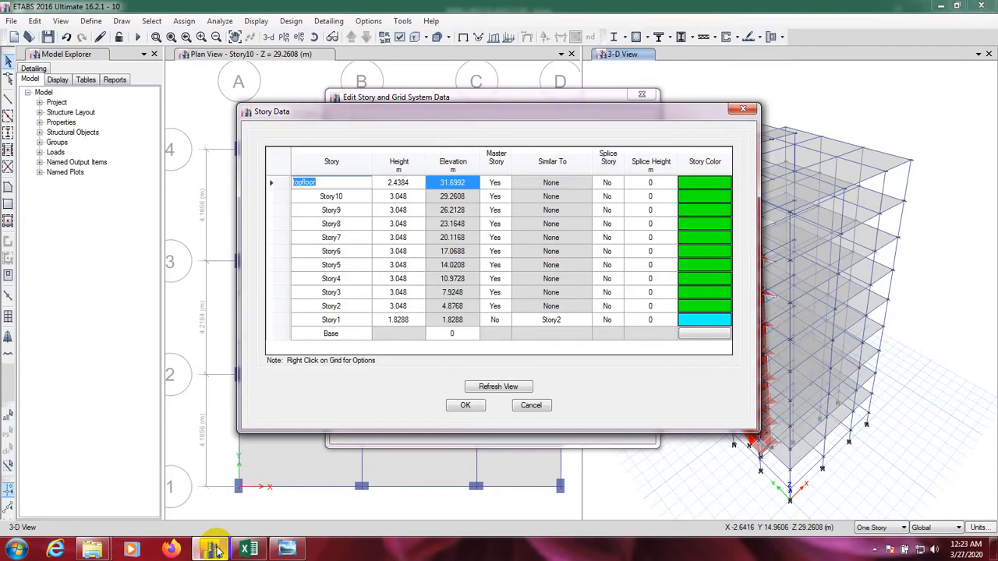
pyautogui.click(453, 182)
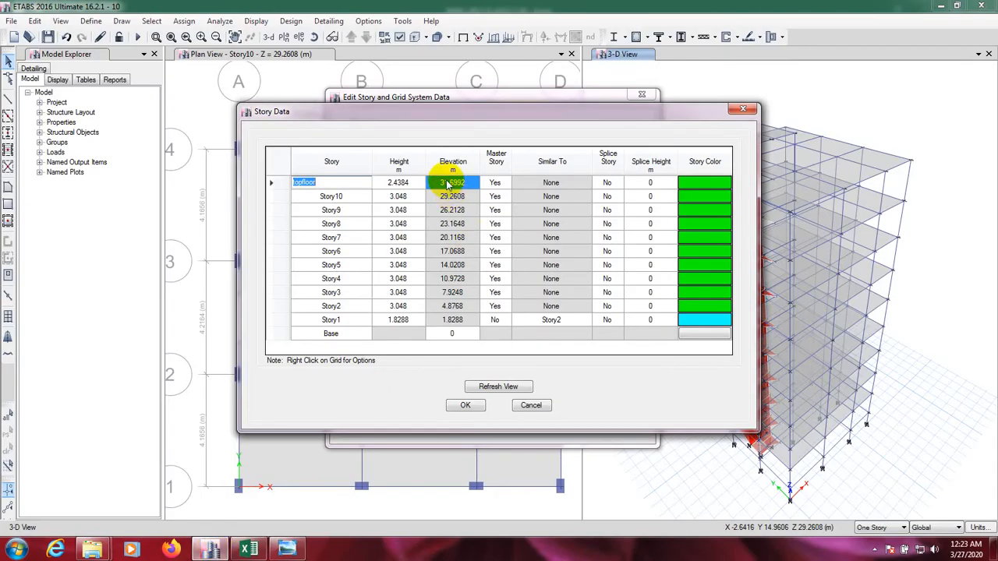
pyautogui.rightClick(452, 182)
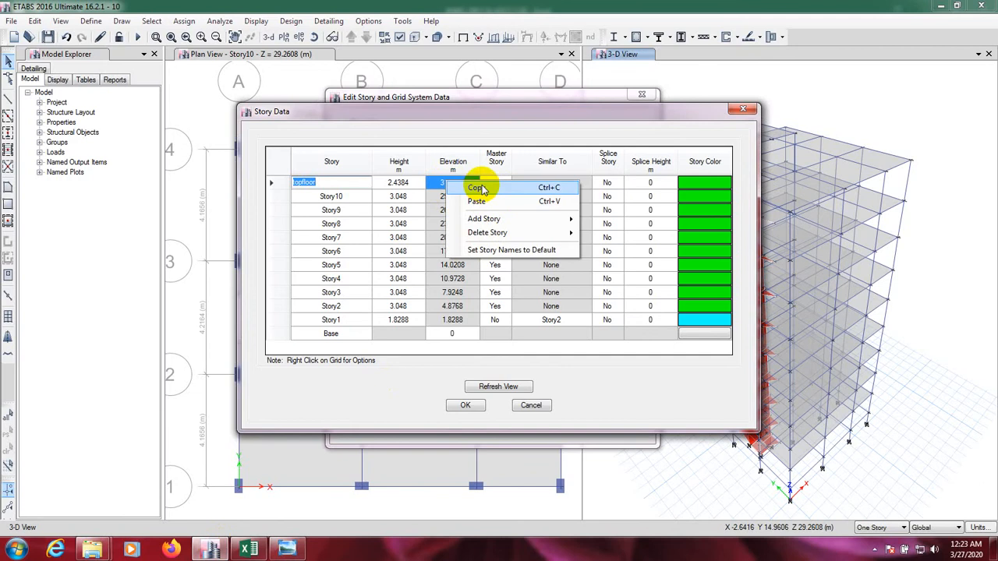
pyautogui.click(248, 550)
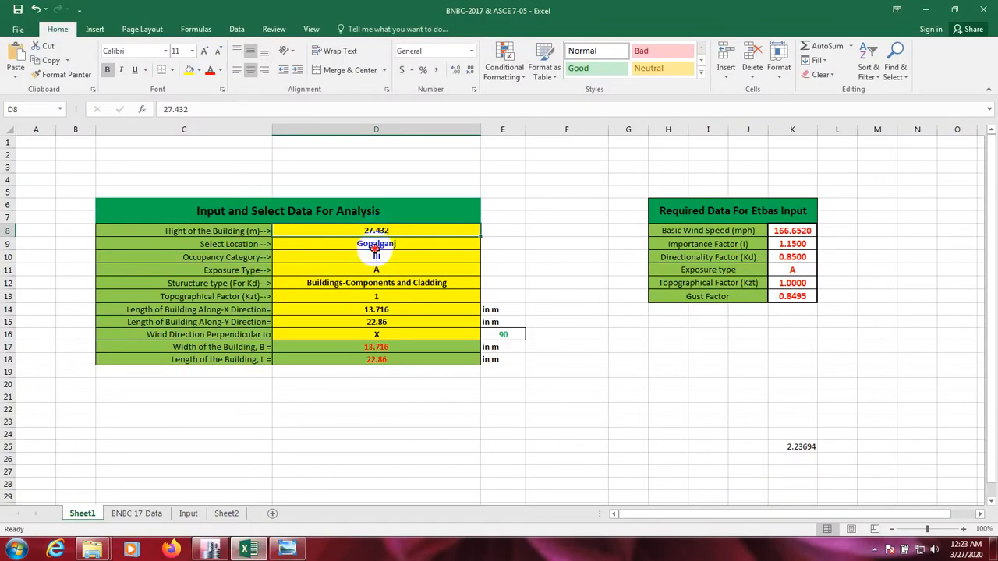
# Step: Paste 31.6992 into D8 as building height, updating the gust factor to 0.8483
pyautogui.rightClick(377, 231)
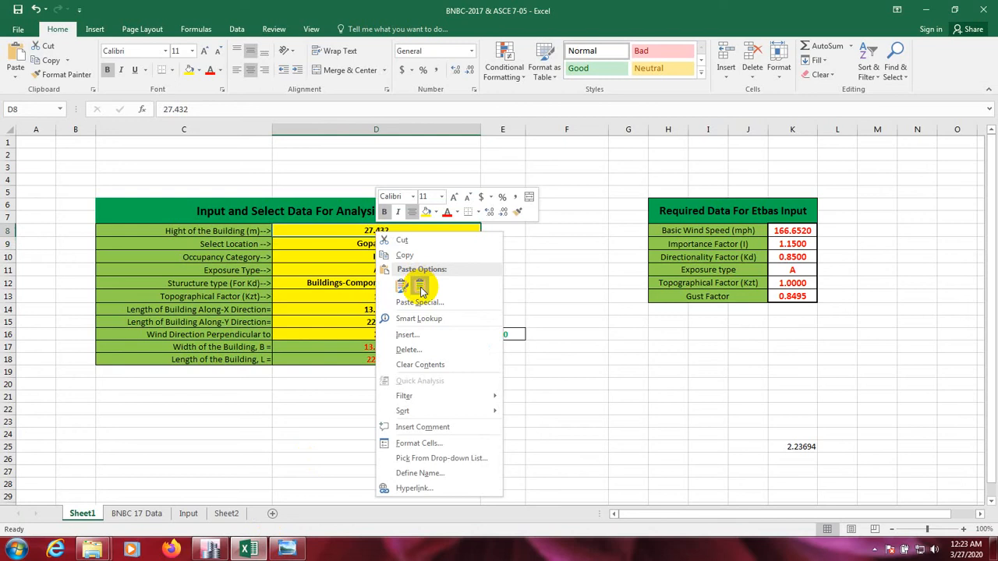
pyautogui.click(401, 284)
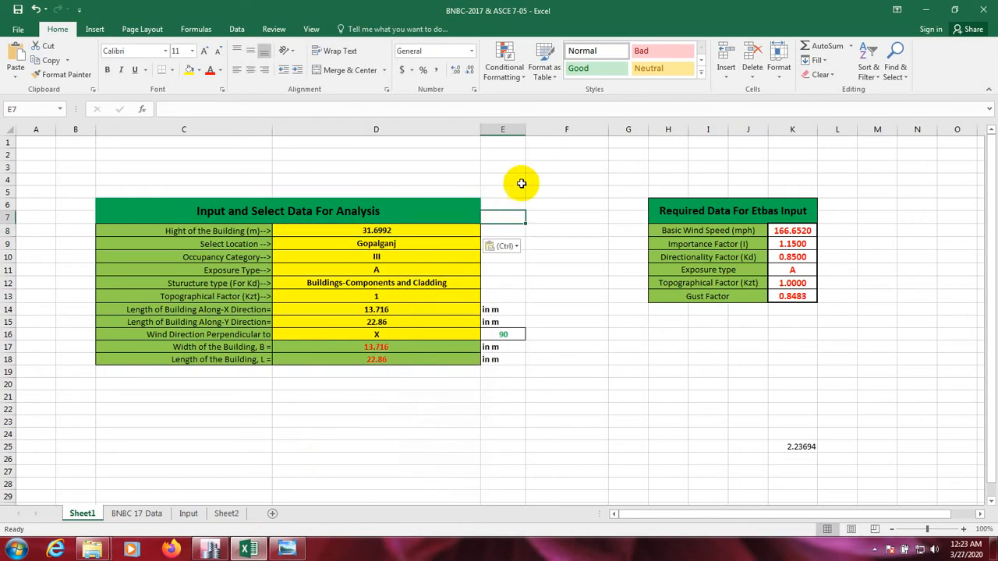
pyautogui.click(566, 179)
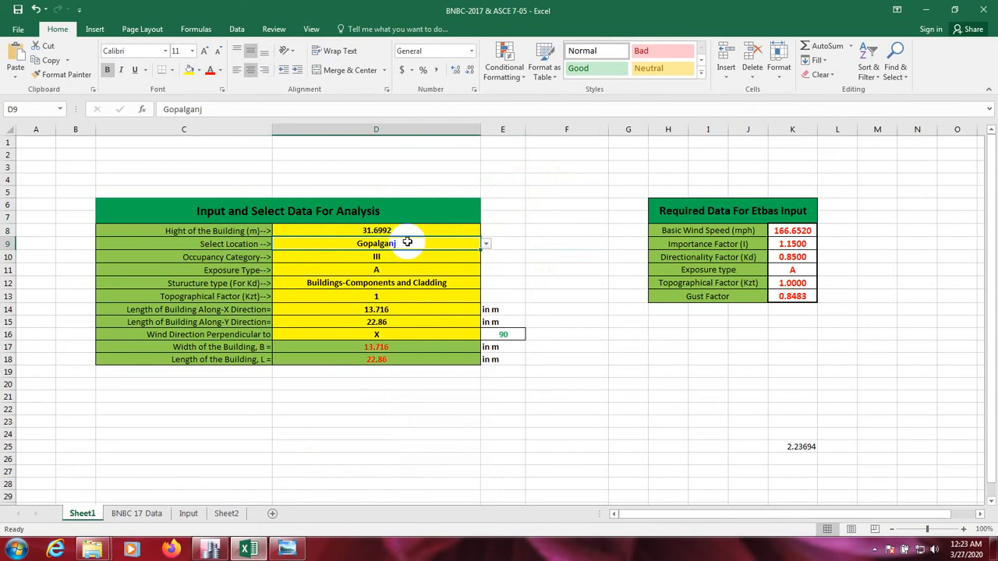
pyautogui.moveTo(463, 242)
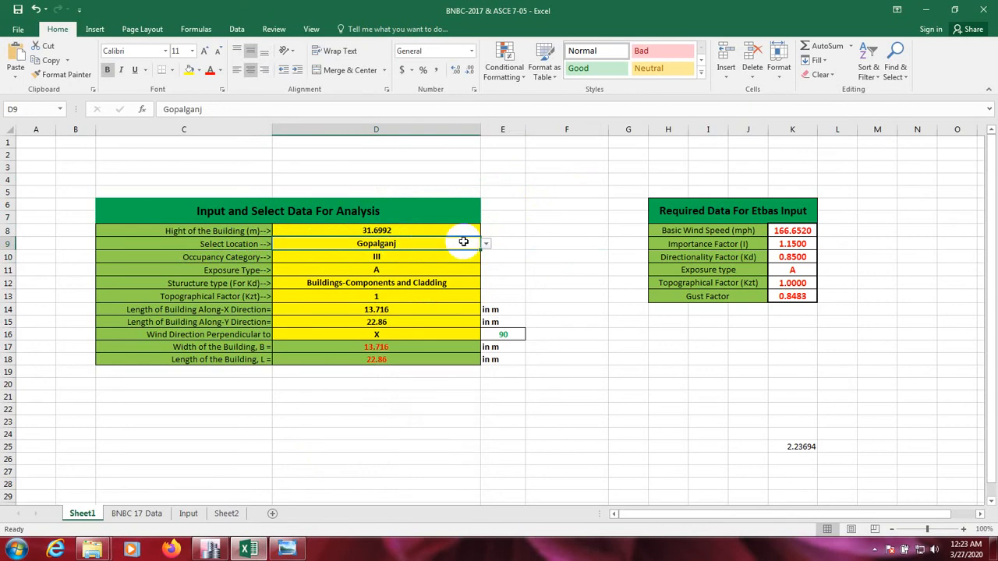
pyautogui.moveTo(508, 248)
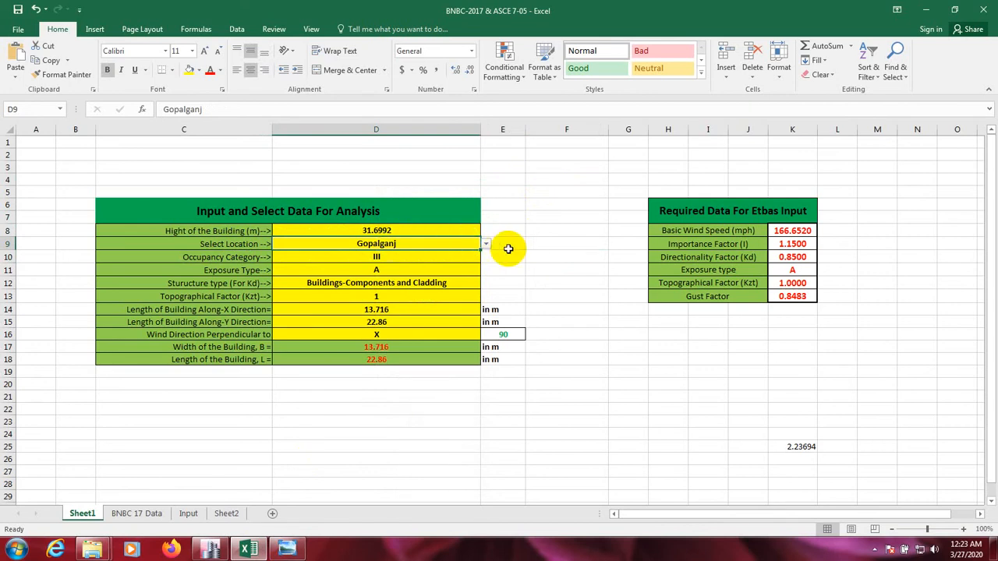
pyautogui.click(485, 244)
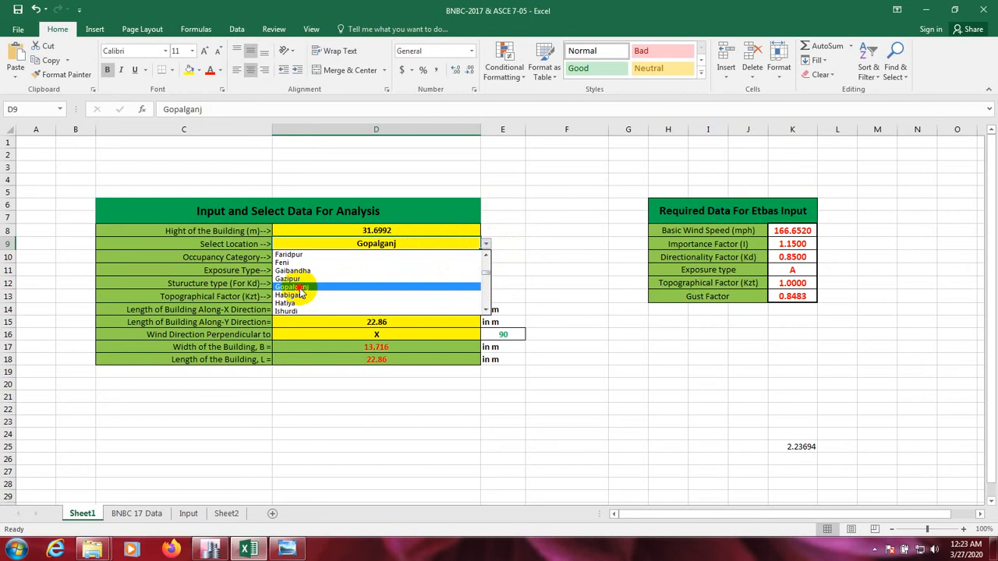
pyautogui.click(295, 287)
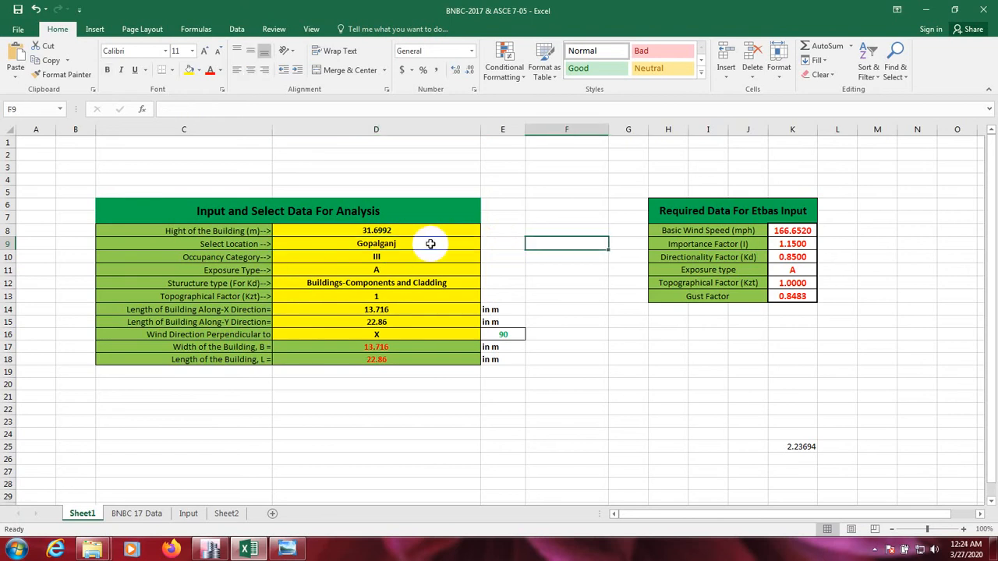
pyautogui.click(376, 243)
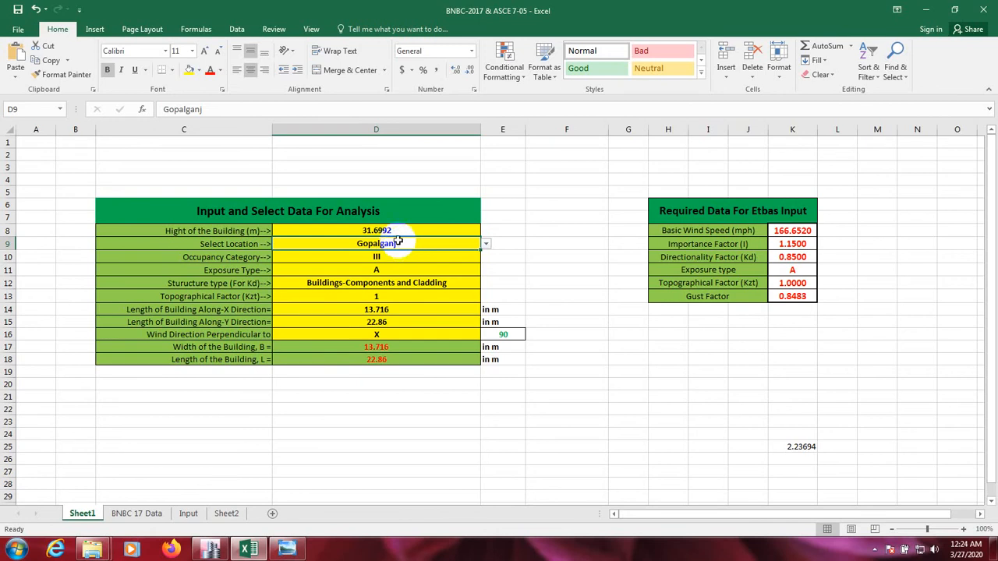
pyautogui.moveTo(521, 260)
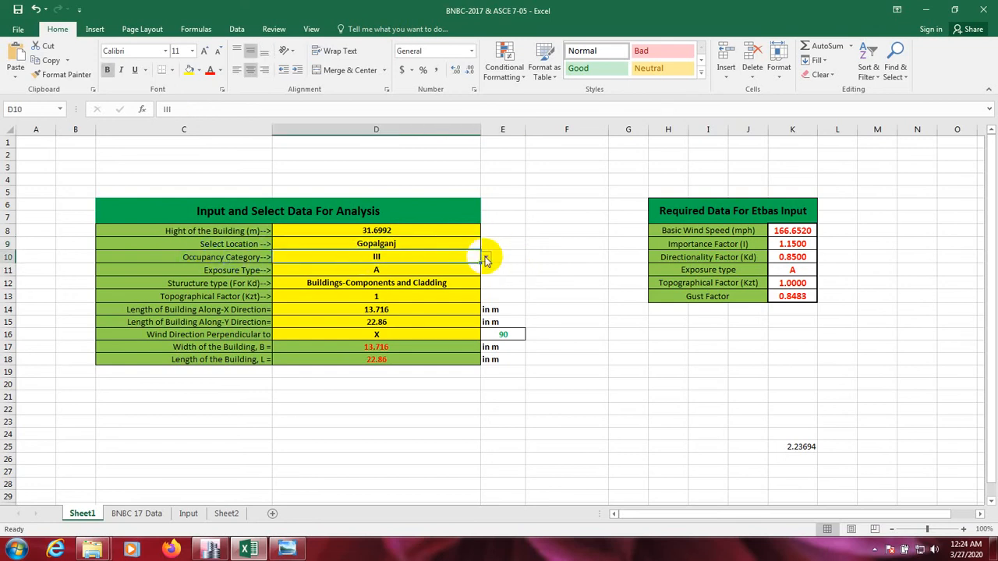
pyautogui.click(485, 257)
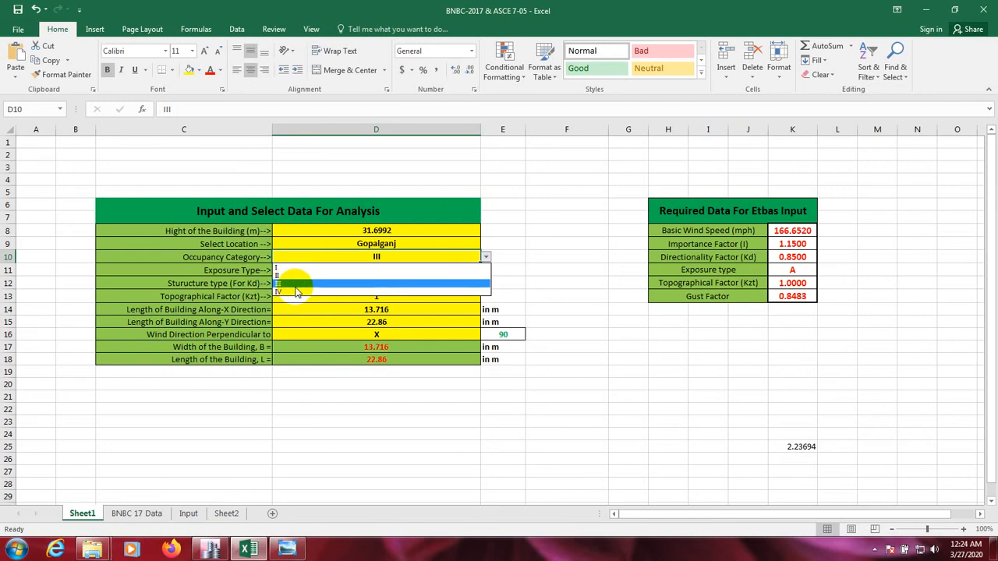
pyautogui.click(376, 269)
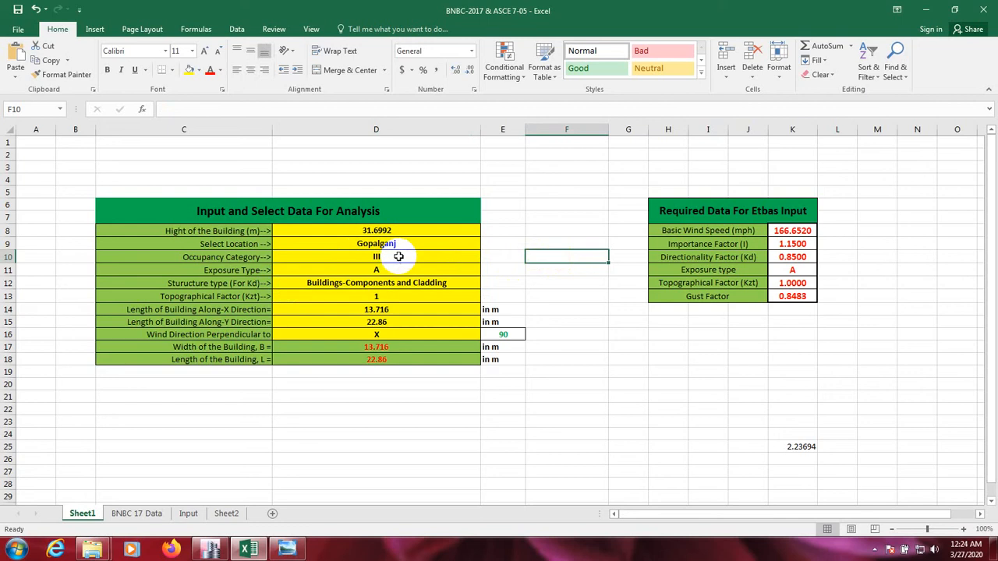
pyautogui.moveTo(407, 256)
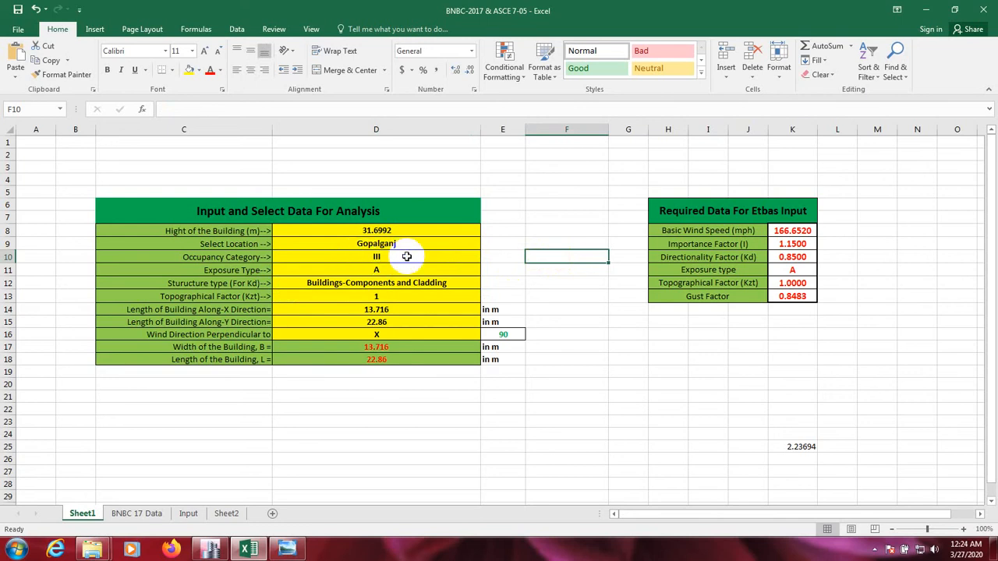
pyautogui.moveTo(289, 269)
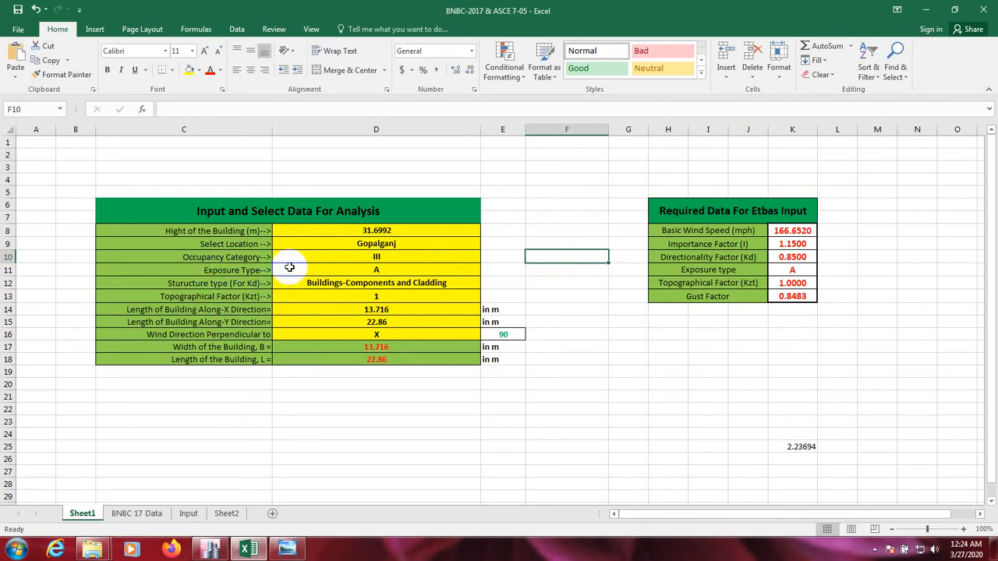
pyautogui.click(376, 270)
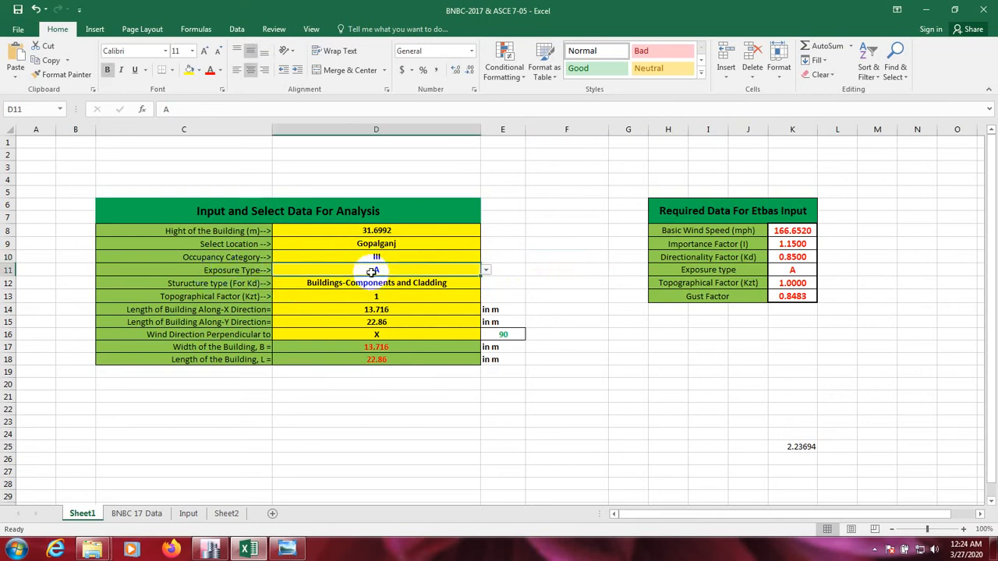
pyautogui.click(485, 269)
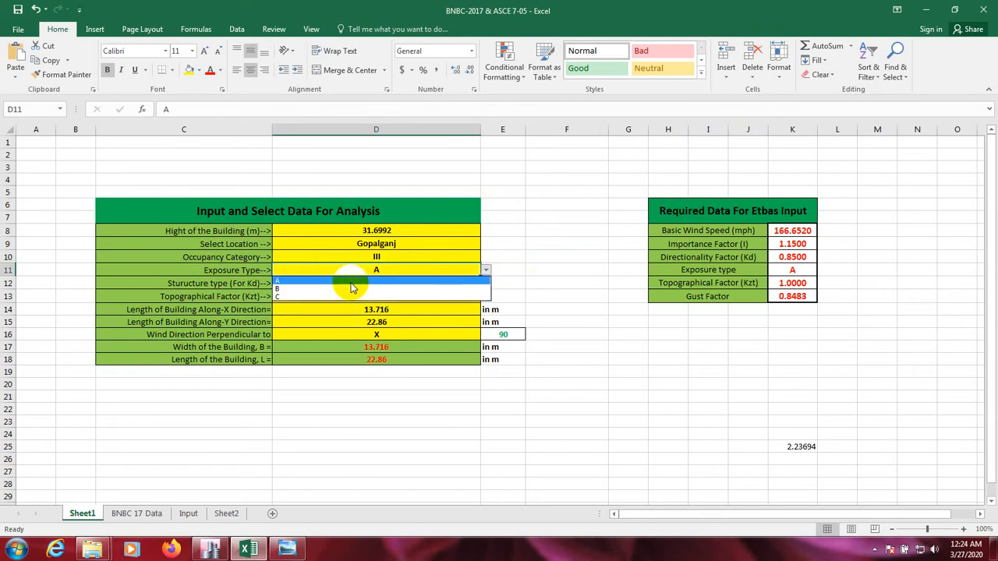
pyautogui.click(376, 282)
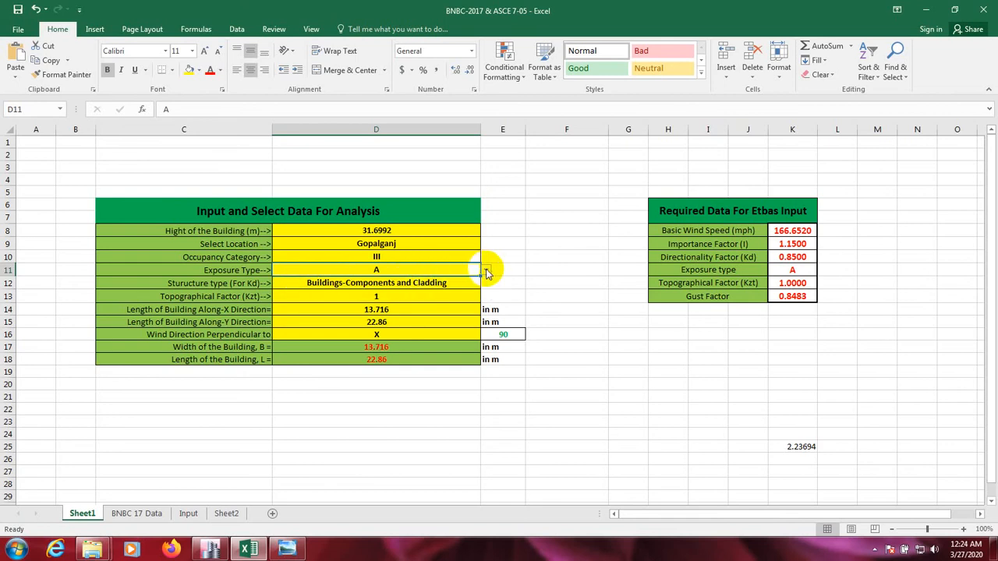
pyautogui.click(486, 269)
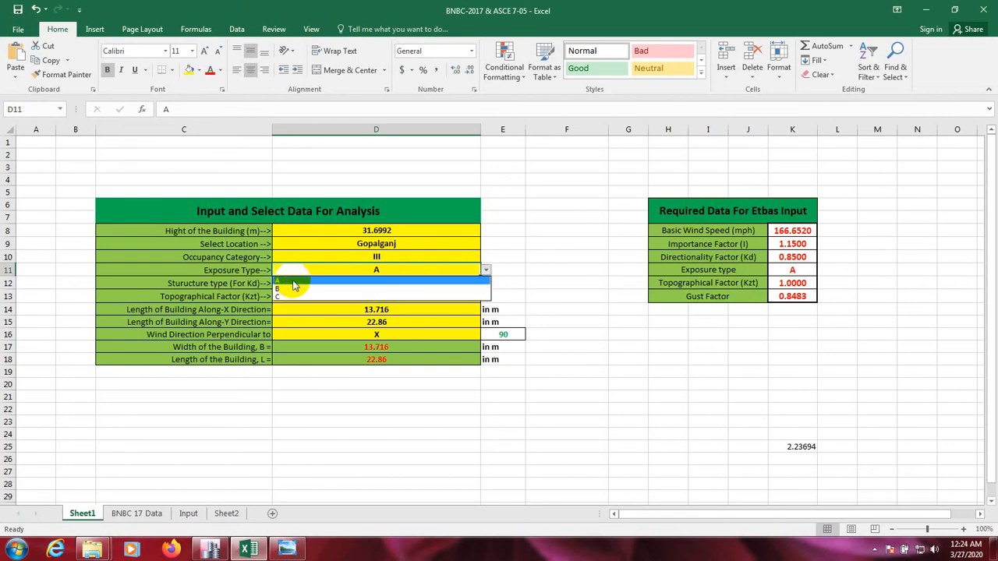
pyautogui.click(376, 283)
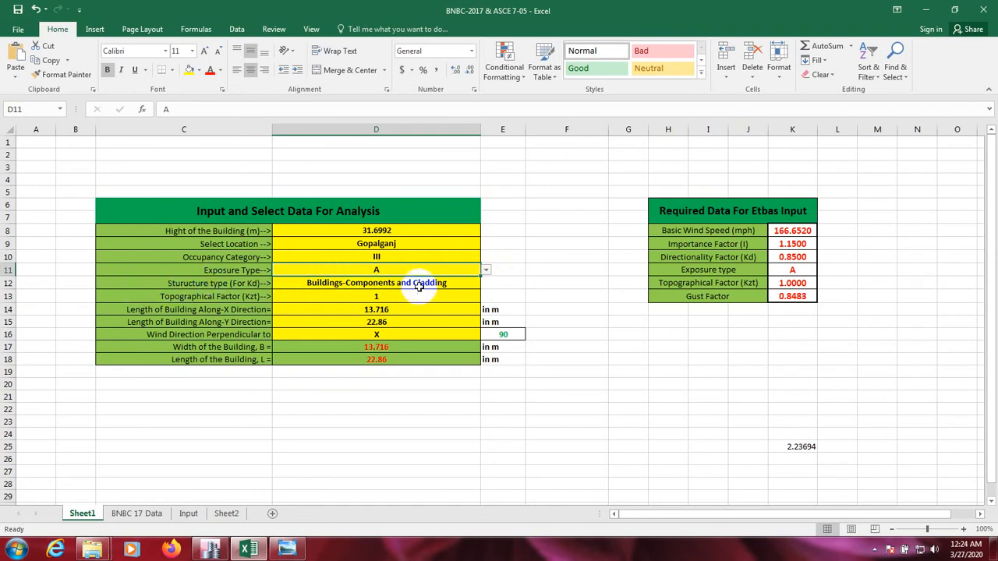
# Step: Reopen the structure type list, keep Buildings-Components and Cladding, and select Kzt cell D13
pyautogui.click(485, 283)
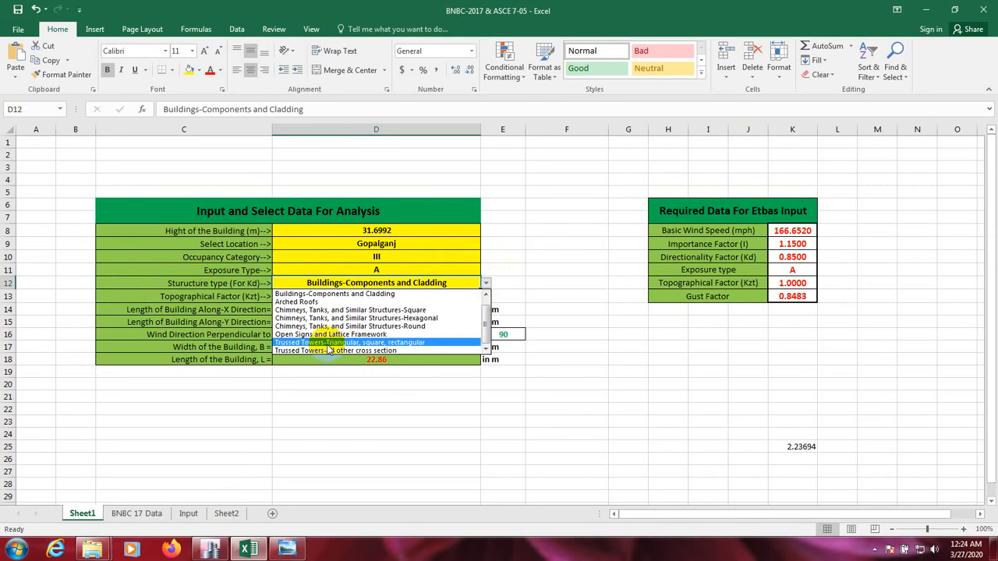
pyautogui.moveTo(326, 350)
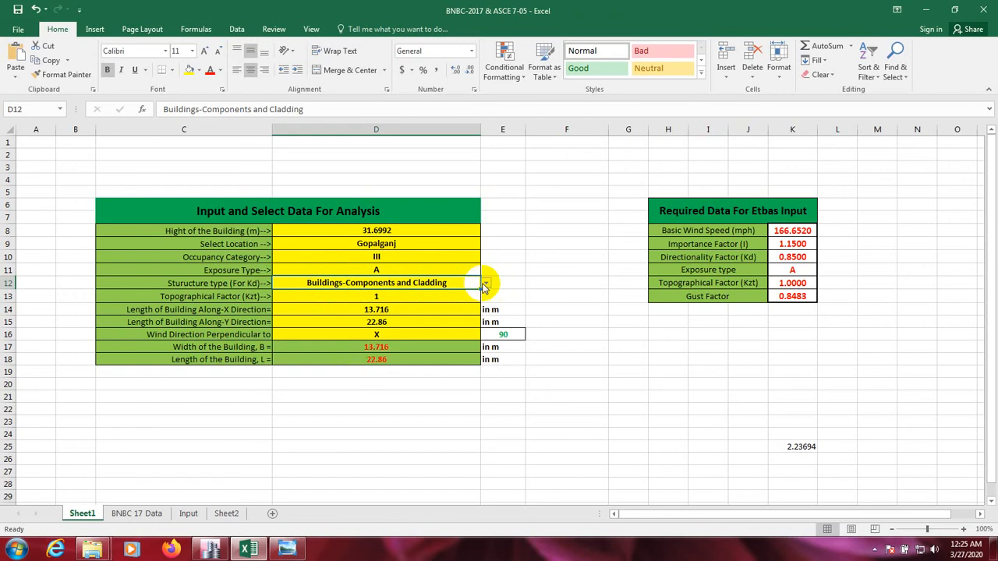
pyautogui.click(485, 283)
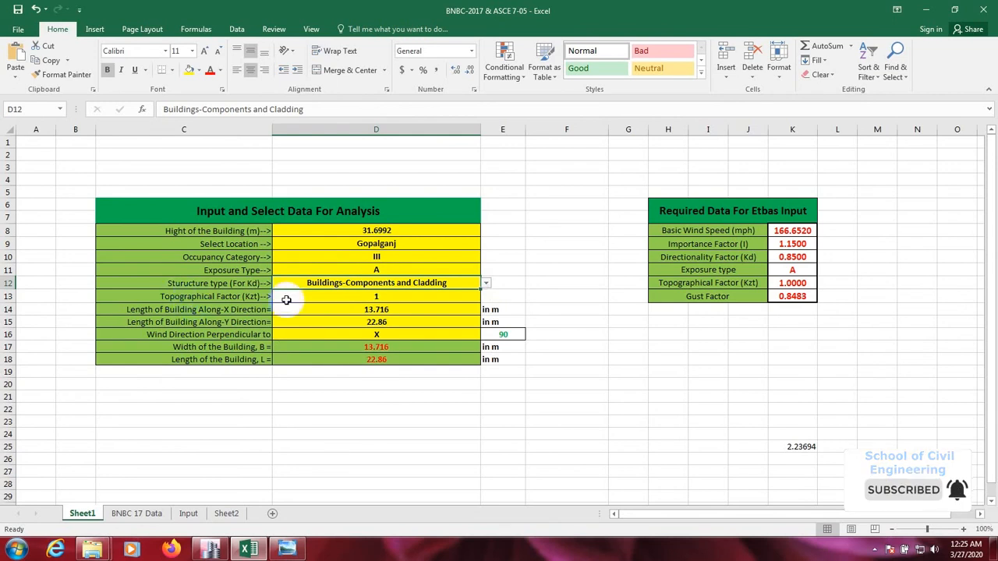
pyautogui.click(375, 297)
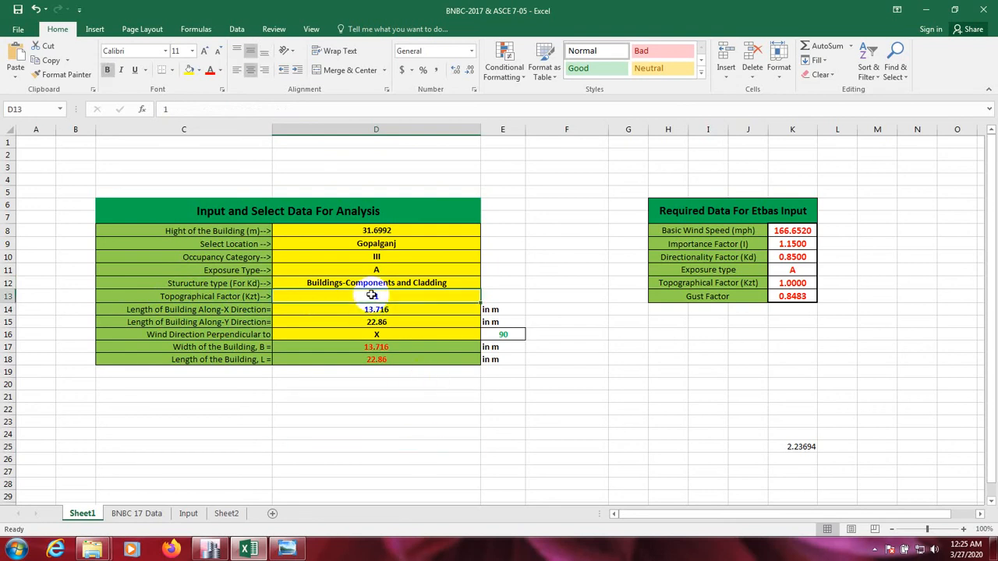
# Step: Enter 1 as the topographical factor Kzt in D13 and commit it
pyautogui.write('1')
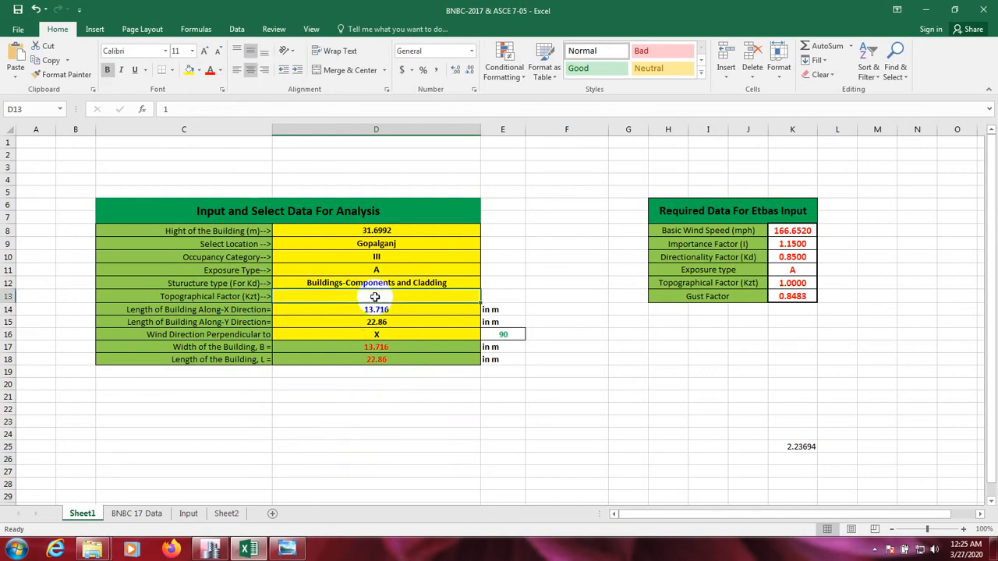
pyautogui.write('1')
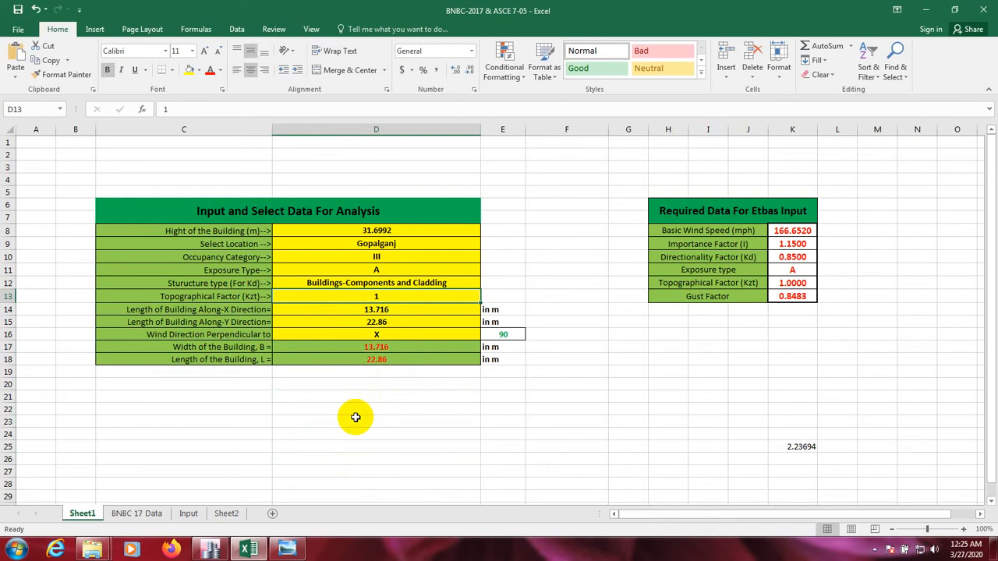
pyautogui.click(376, 384)
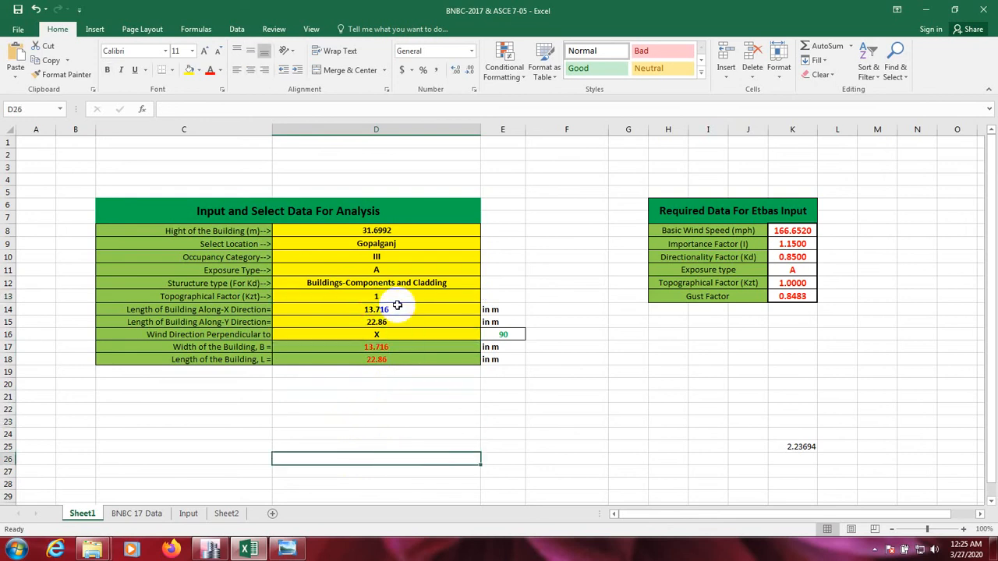
pyautogui.click(377, 296)
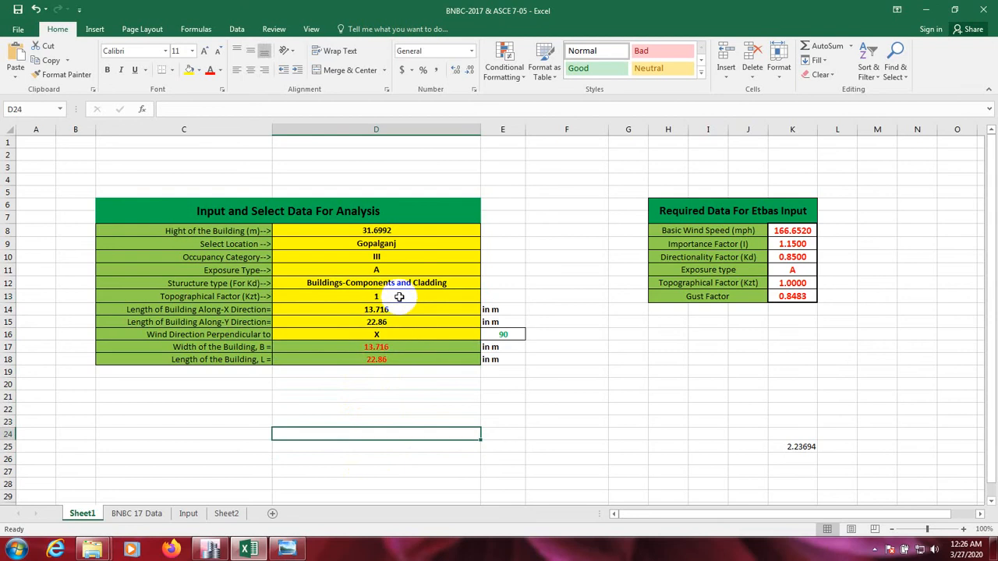
pyautogui.click(399, 296)
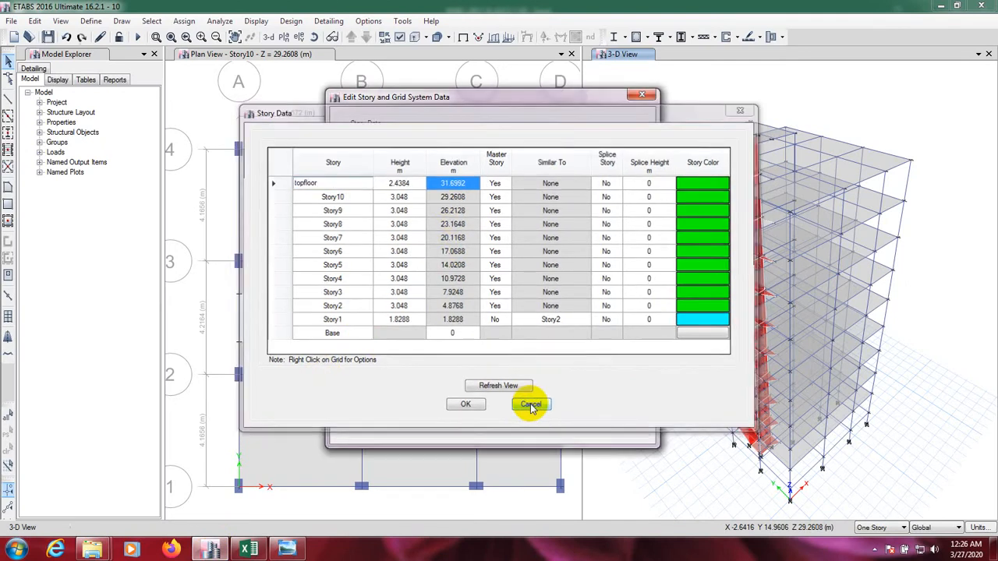
# Step: Cancel Story Data and show grid system G1's data from Edit Stories and Grid Systems
pyautogui.click(530, 404)
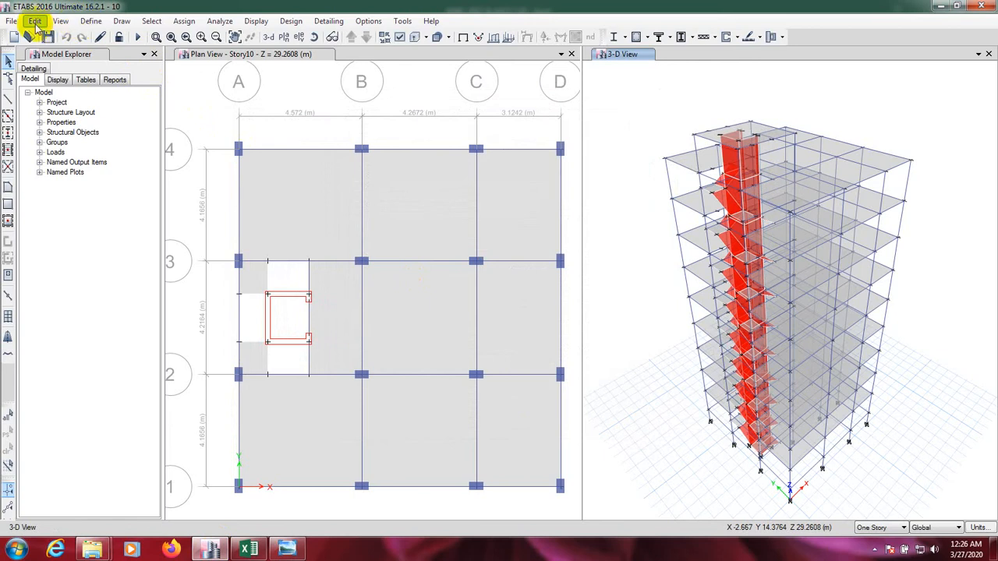
pyautogui.click(35, 21)
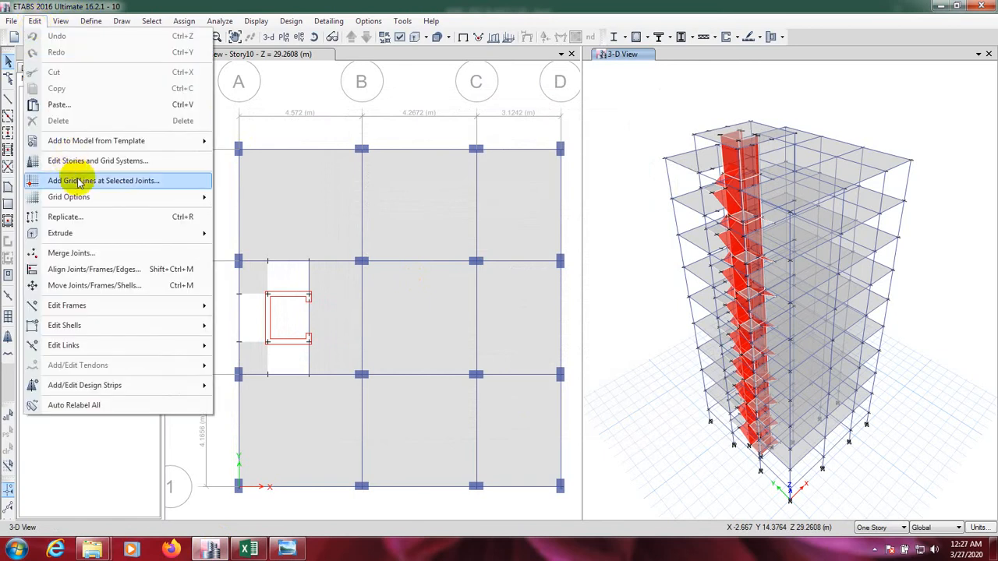
pyautogui.moveTo(92, 166)
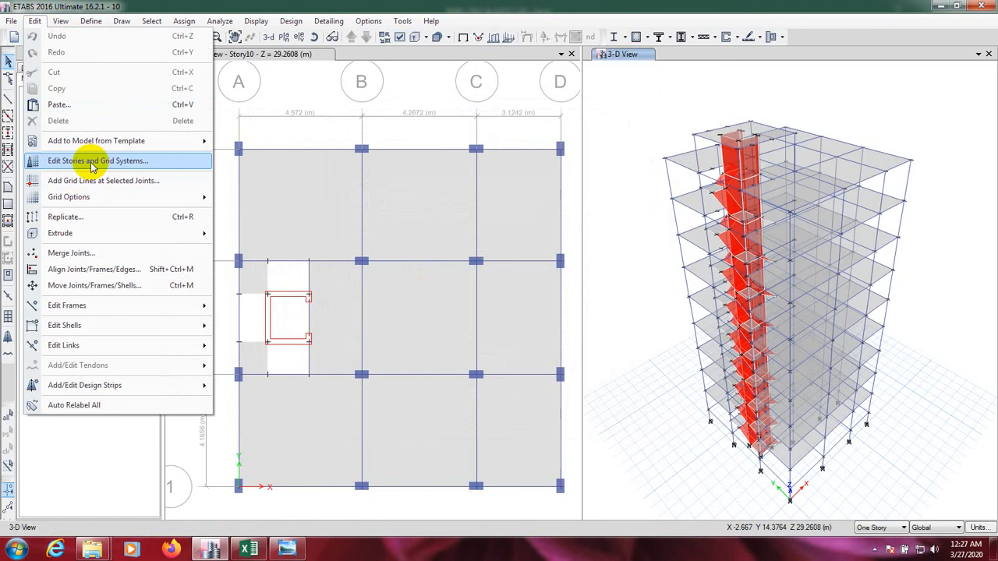
pyautogui.click(98, 161)
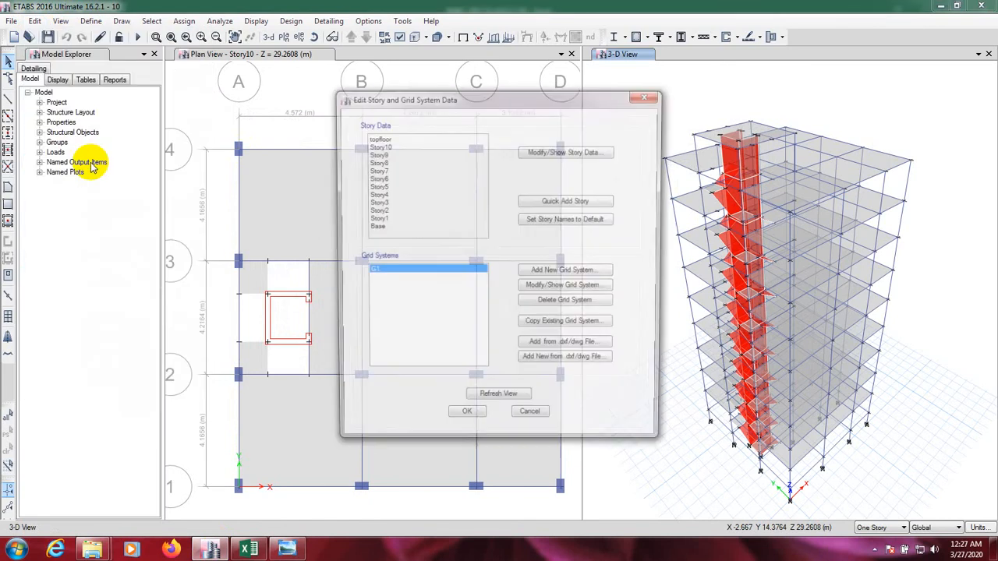
pyautogui.moveTo(499, 100); pyautogui.dragTo(468, 92)
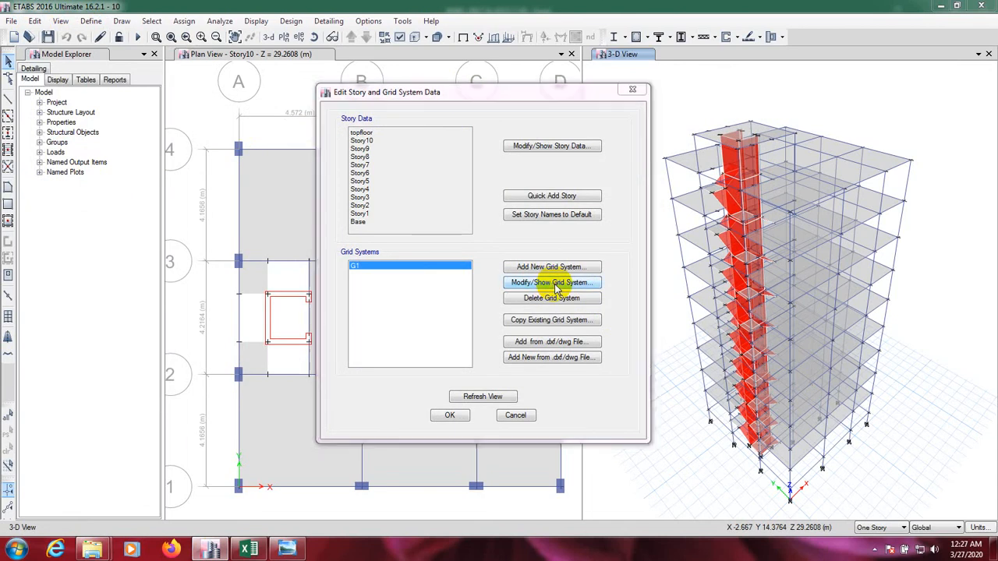
pyautogui.click(551, 282)
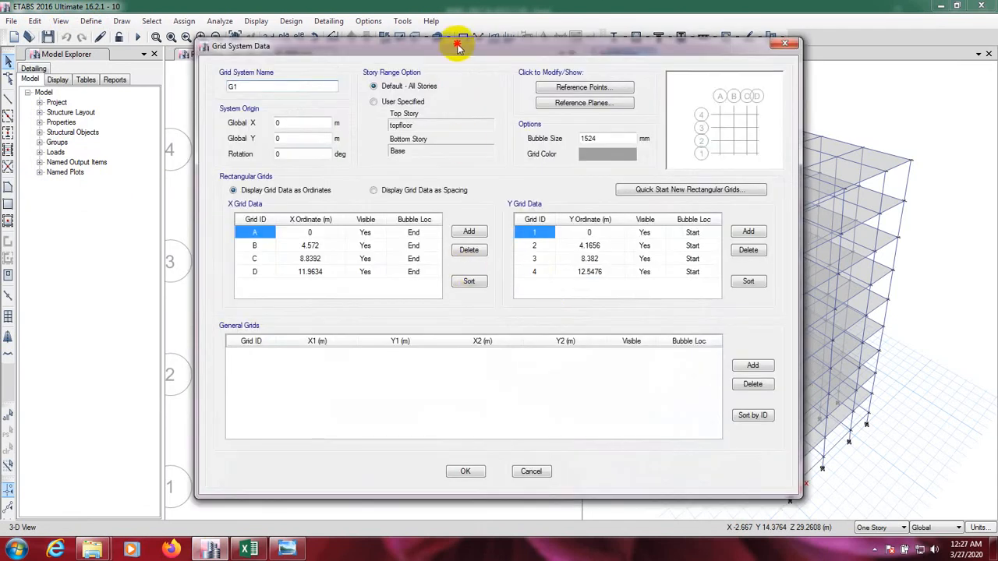
# Step: Toggle G1's grid data to spacings and back to ordinates, then copy grid D's 11.9634 m
pyautogui.moveTo(458, 45); pyautogui.dragTo(441, 40)
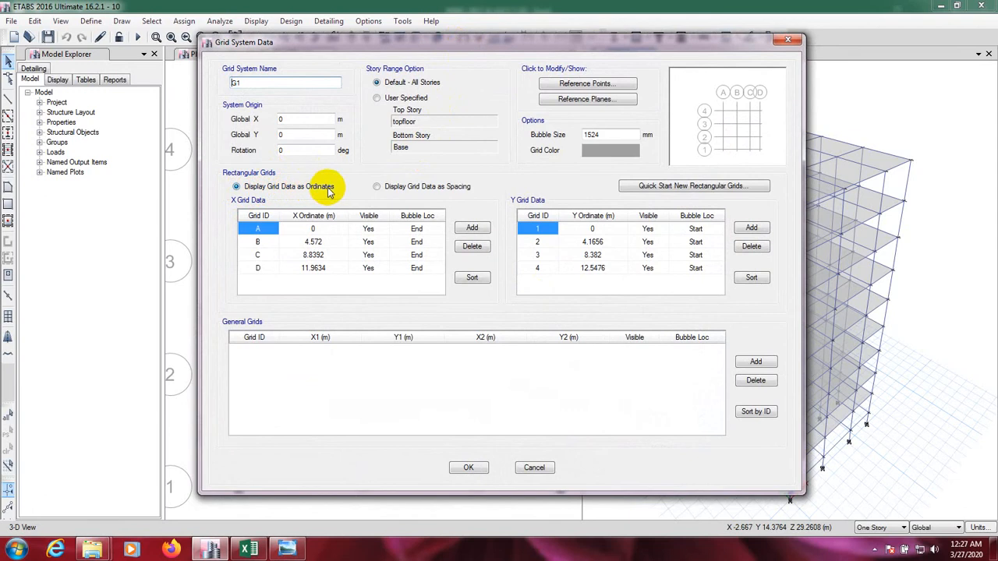
pyautogui.click(377, 186)
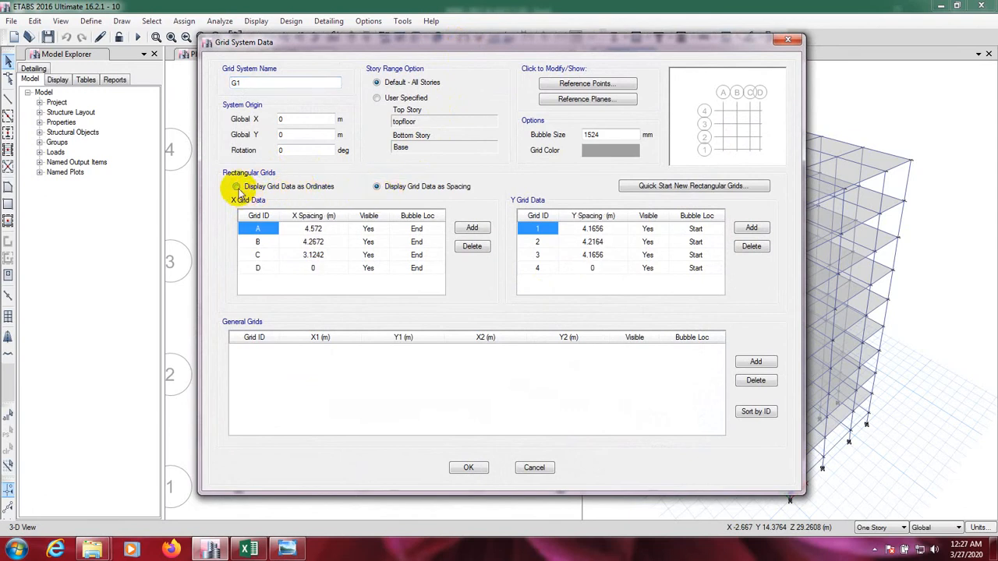
pyautogui.click(237, 187)
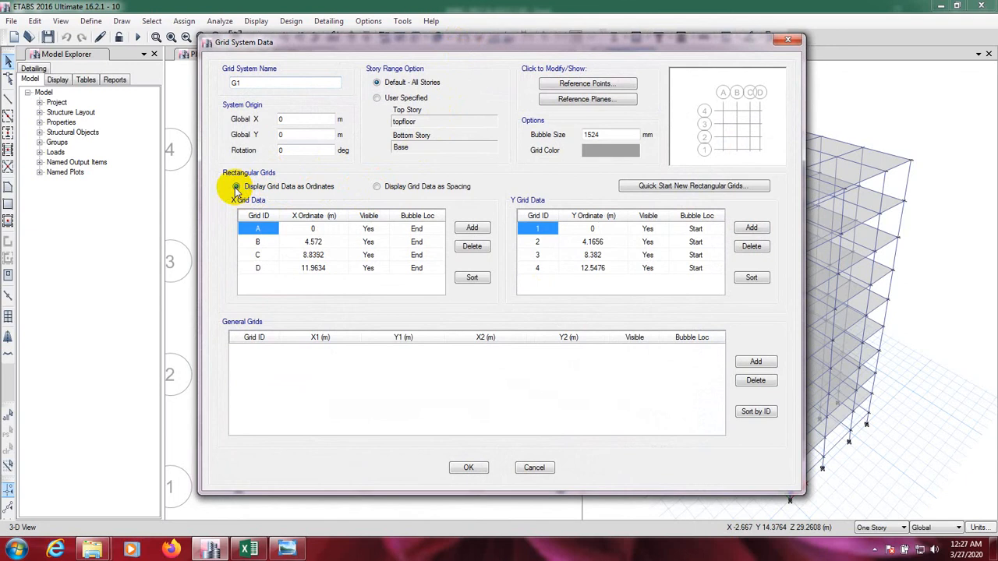
pyautogui.moveTo(336, 164)
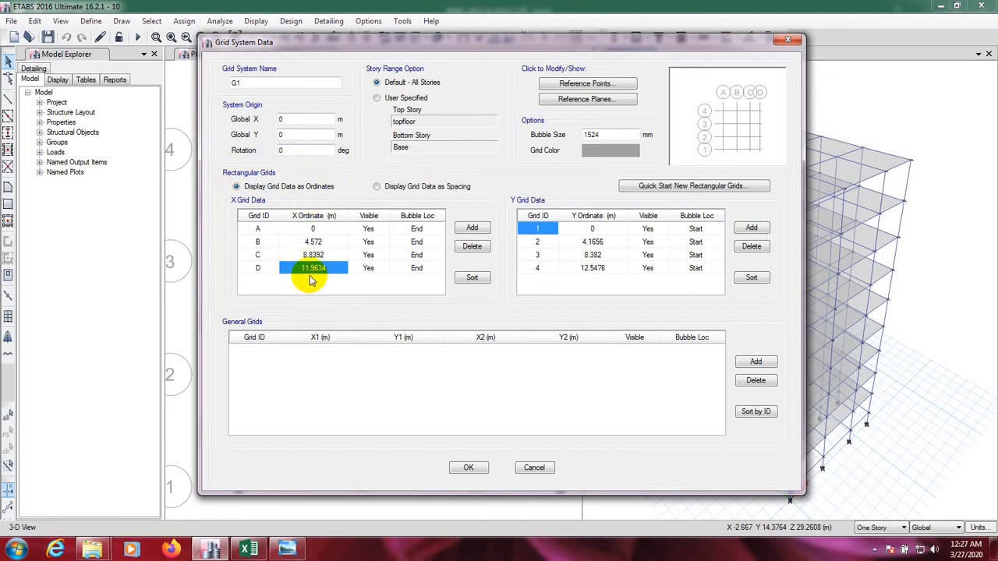
pyautogui.rightClick(311, 268)
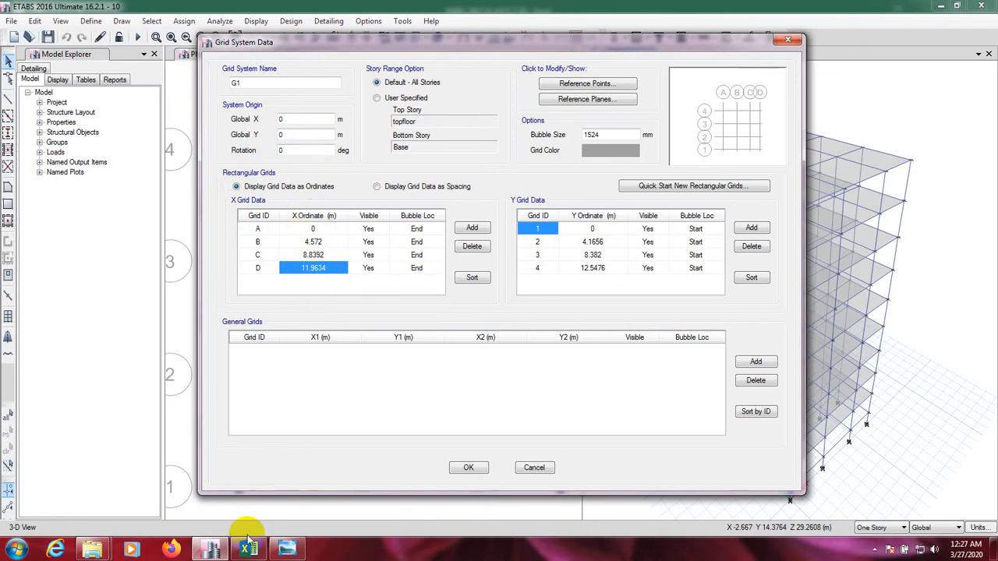
# Step: Paste 11.9634 into Excel cell D14 as the along-X building length
pyautogui.click(248, 549)
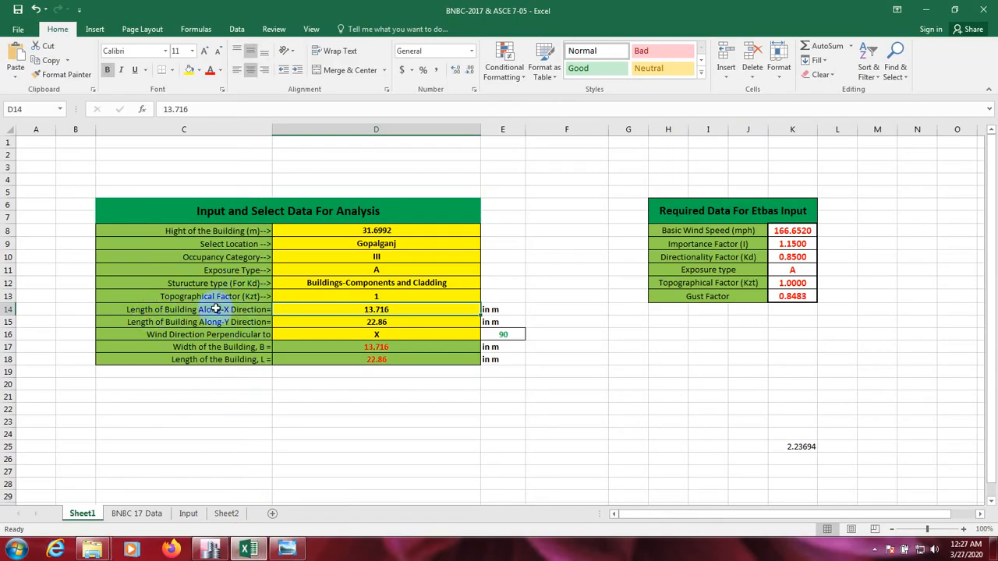
pyautogui.rightClick(377, 310)
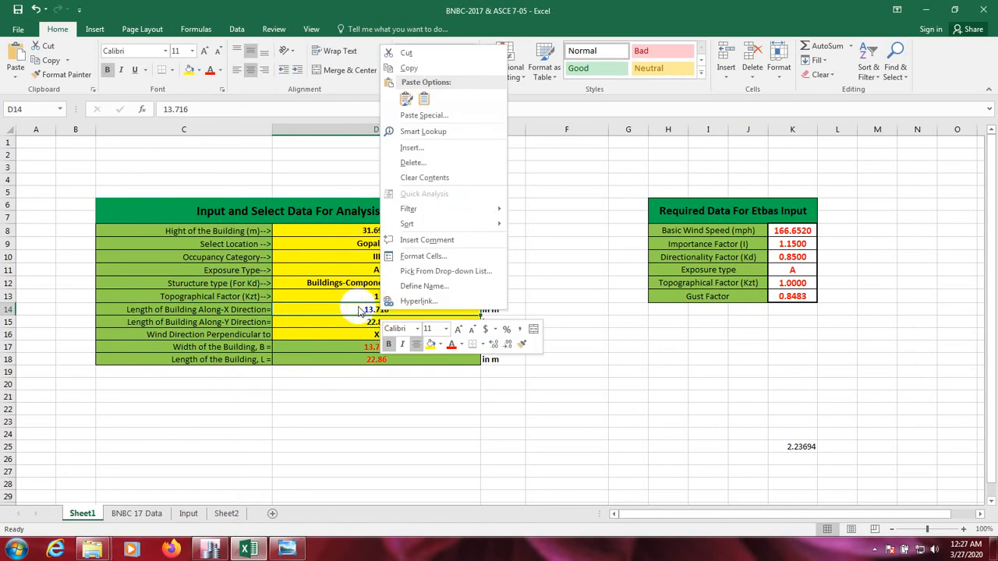
pyautogui.click(424, 100)
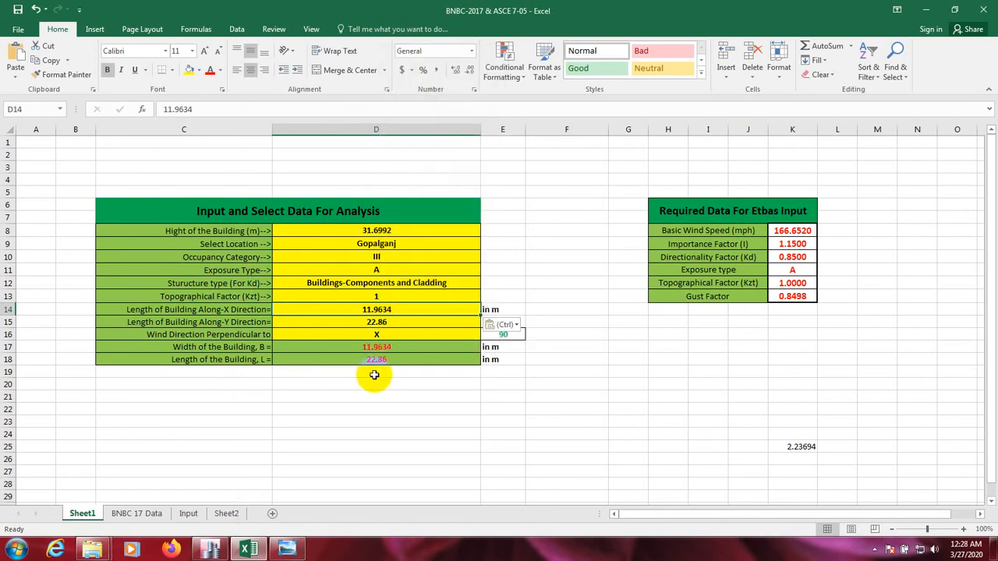
pyautogui.moveTo(412, 310)
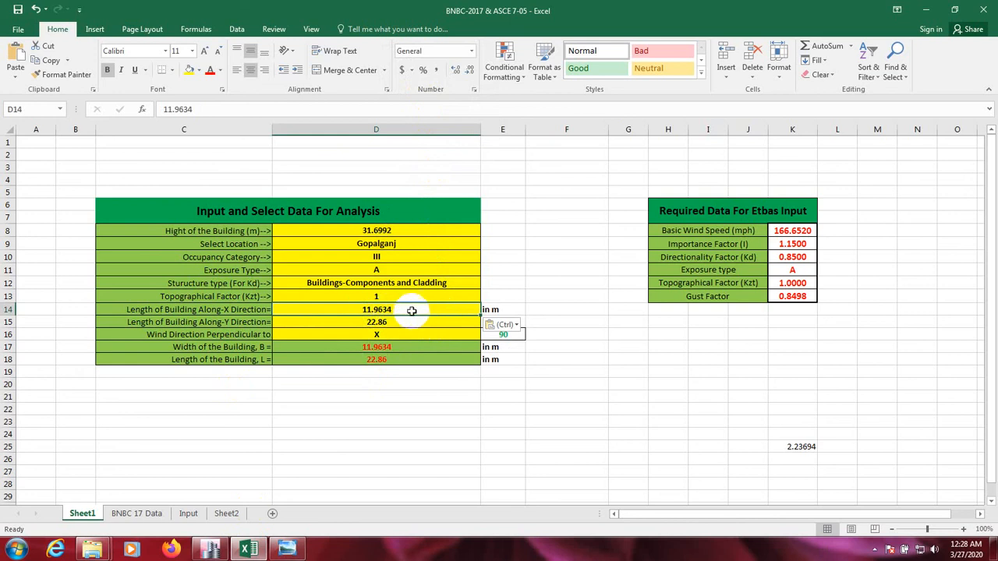
pyautogui.moveTo(416, 331)
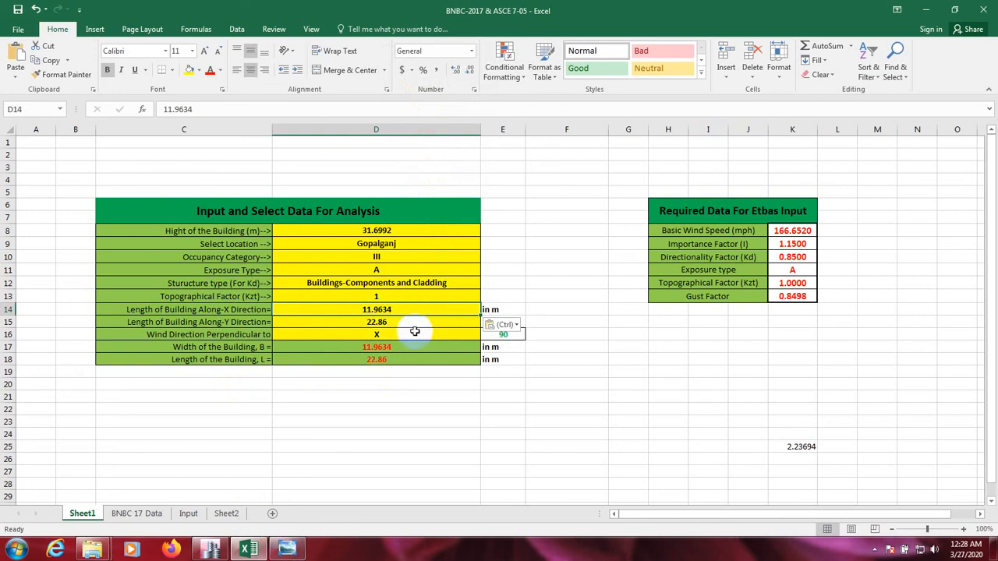
pyautogui.moveTo(388, 255)
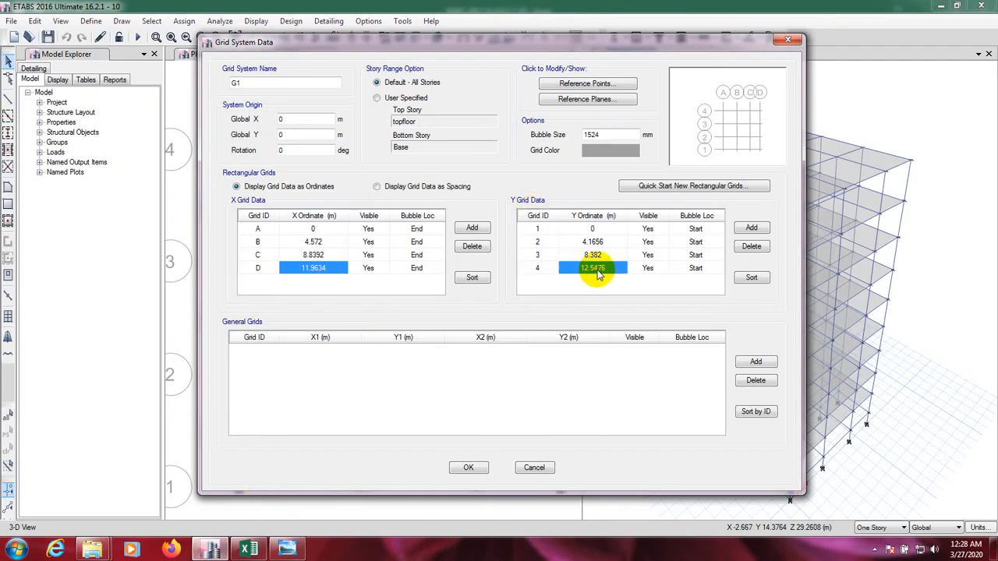
# Step: Copy grid 4's 12.5476 m Y ordinate into D15, keeping the sheet's formatting
pyautogui.rightClick(593, 268)
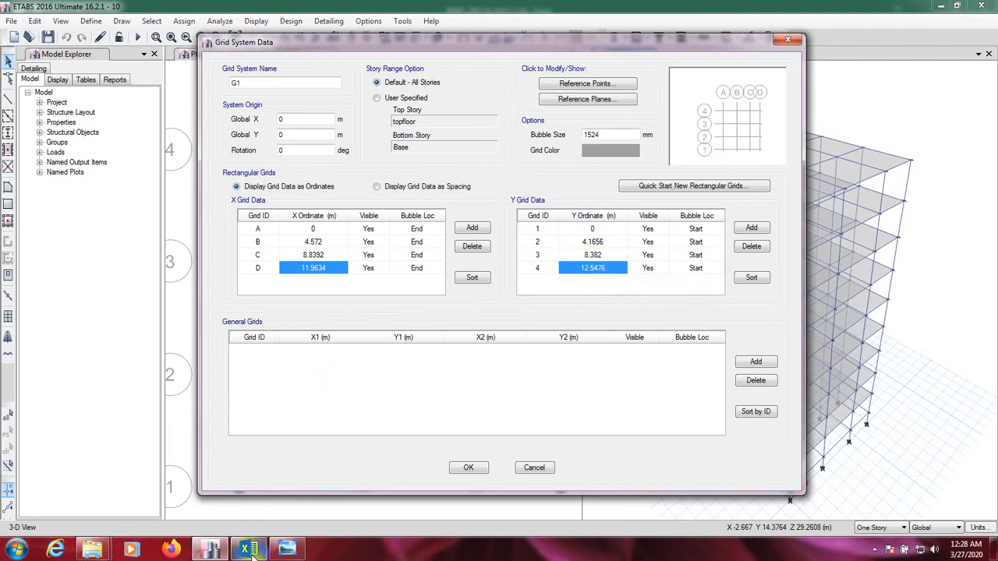
pyautogui.click(248, 550)
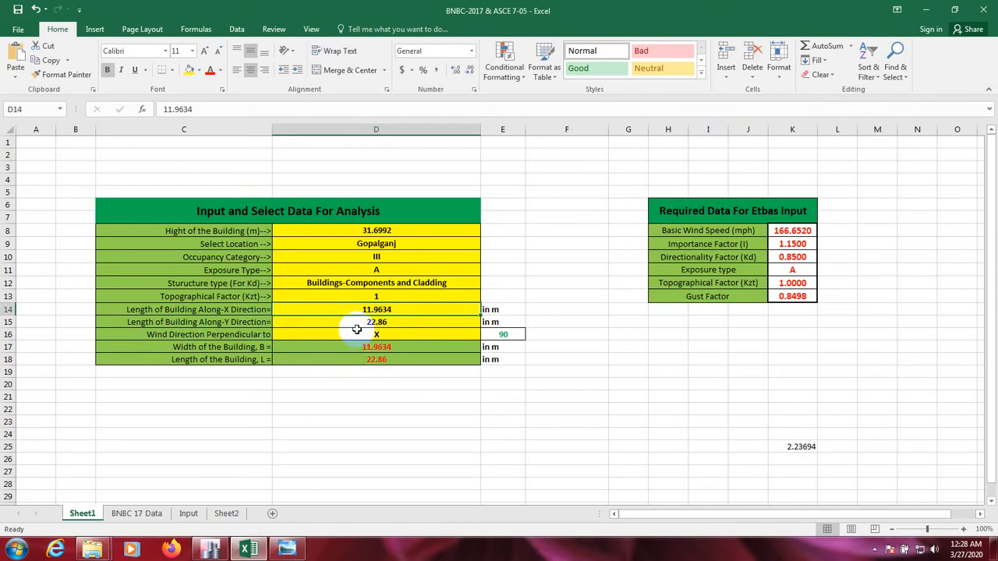
pyautogui.rightClick(377, 322)
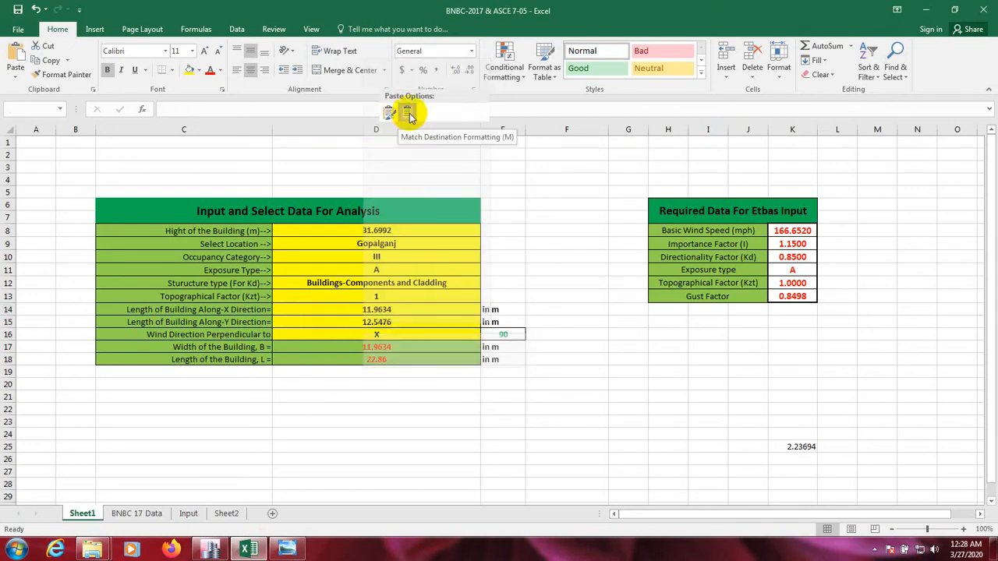
pyautogui.click(407, 112)
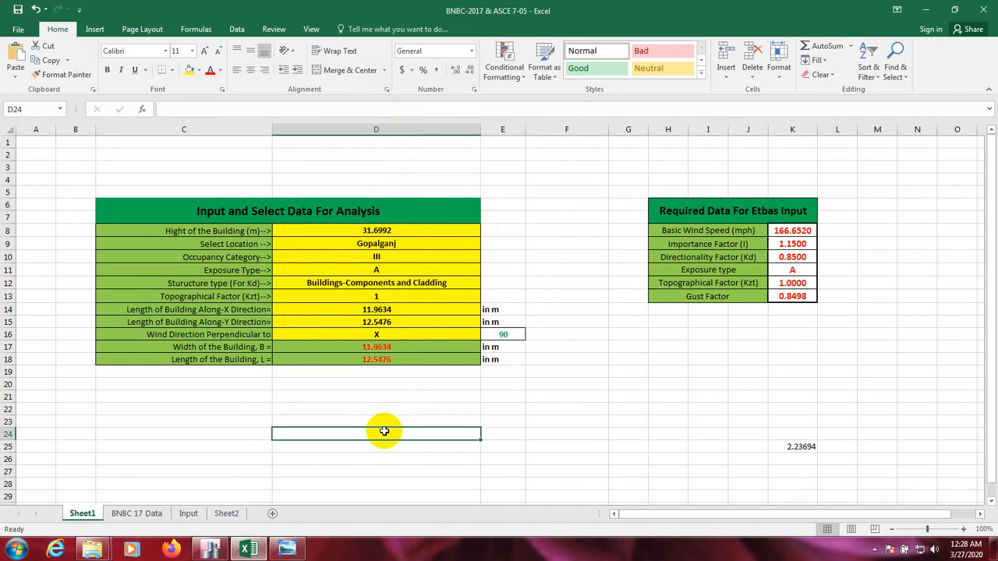
pyautogui.moveTo(235, 334)
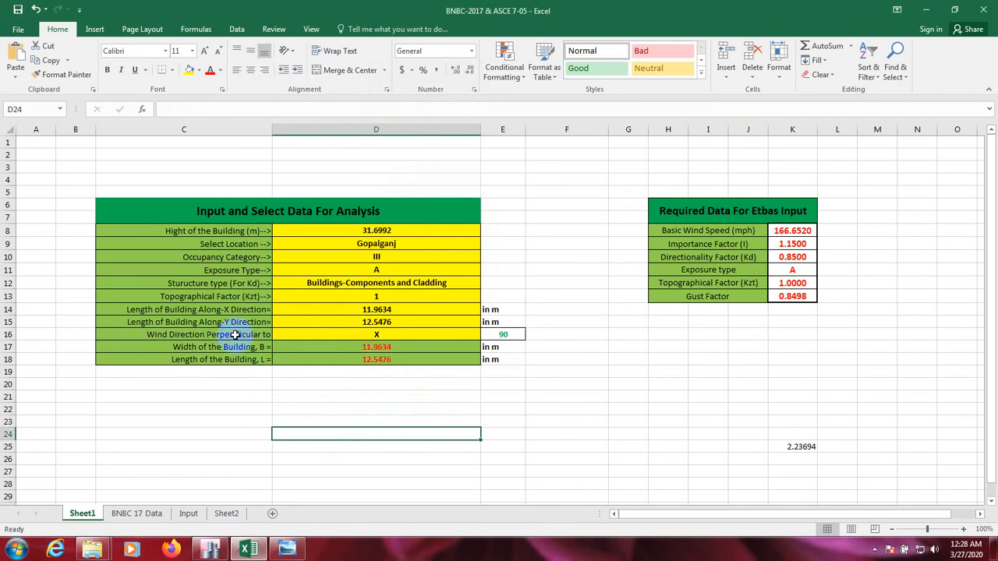
pyautogui.moveTo(243, 334)
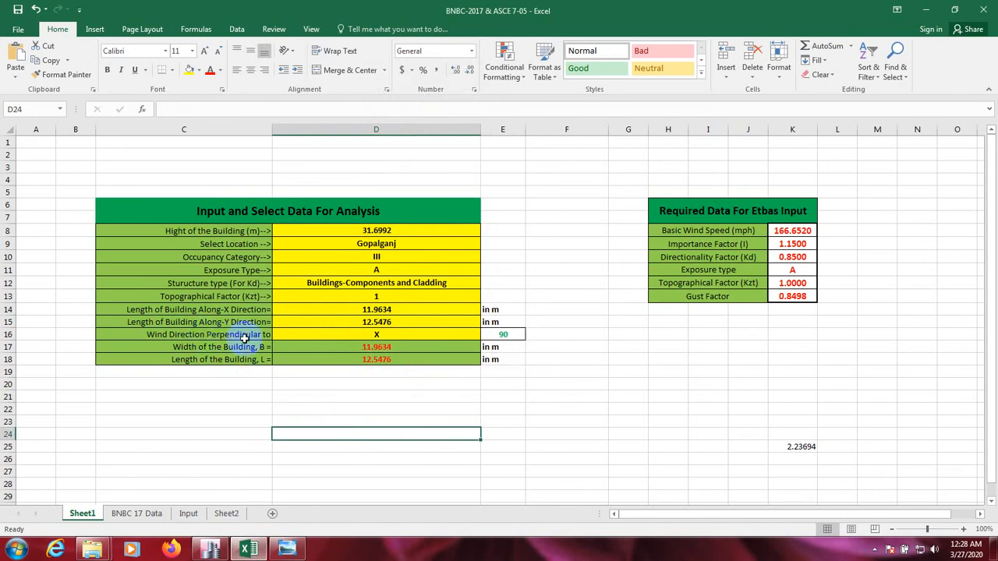
pyautogui.click(377, 334)
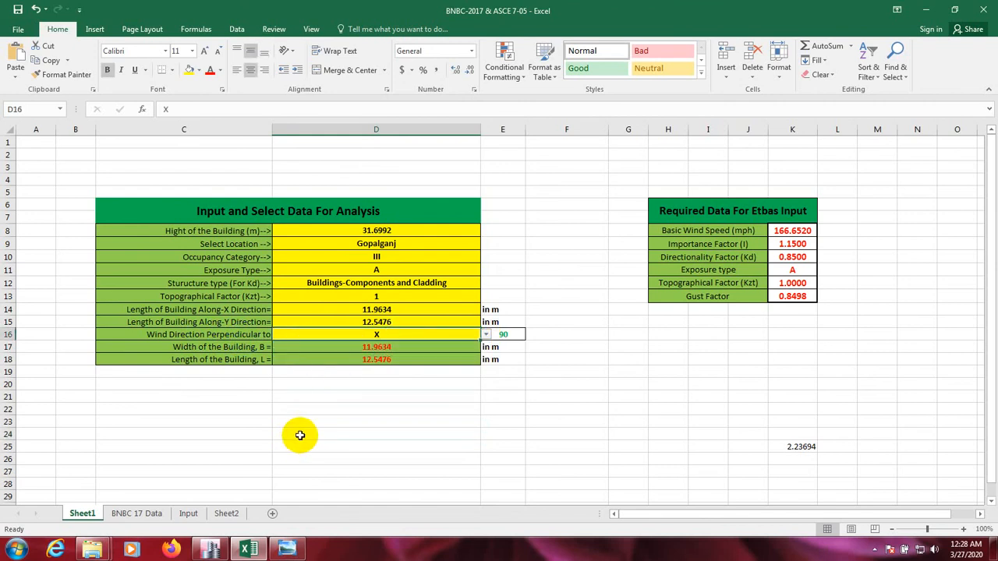
pyautogui.moveTo(302, 429)
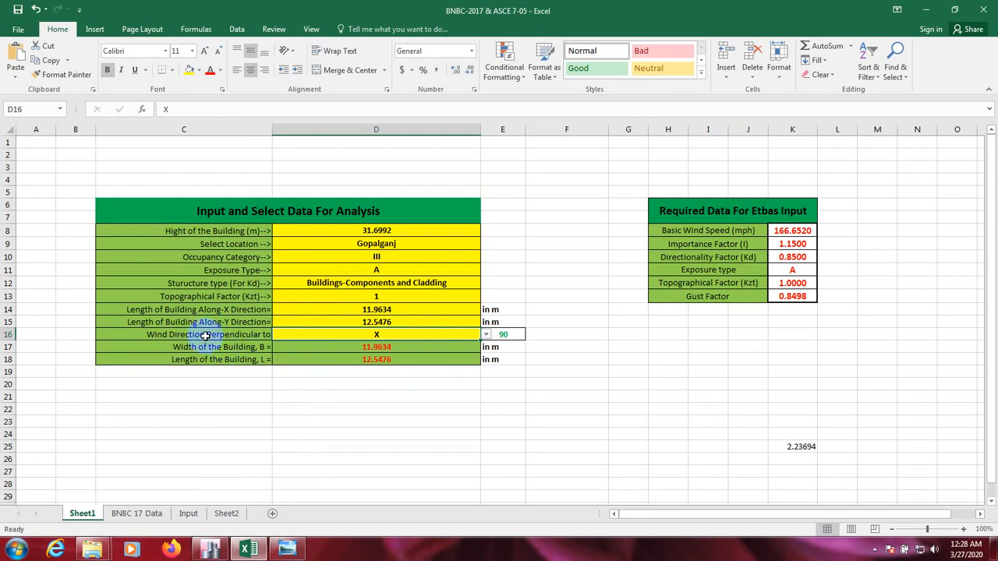
pyautogui.click(485, 335)
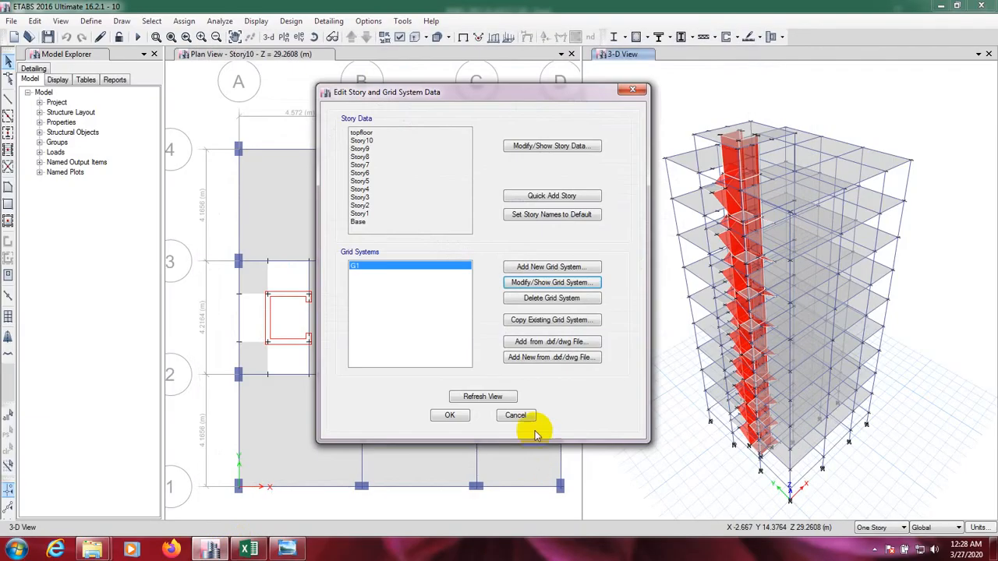
# Step: Cancel the ETABS story and grid data unchanged and return to the Excel wind sheet
pyautogui.click(515, 414)
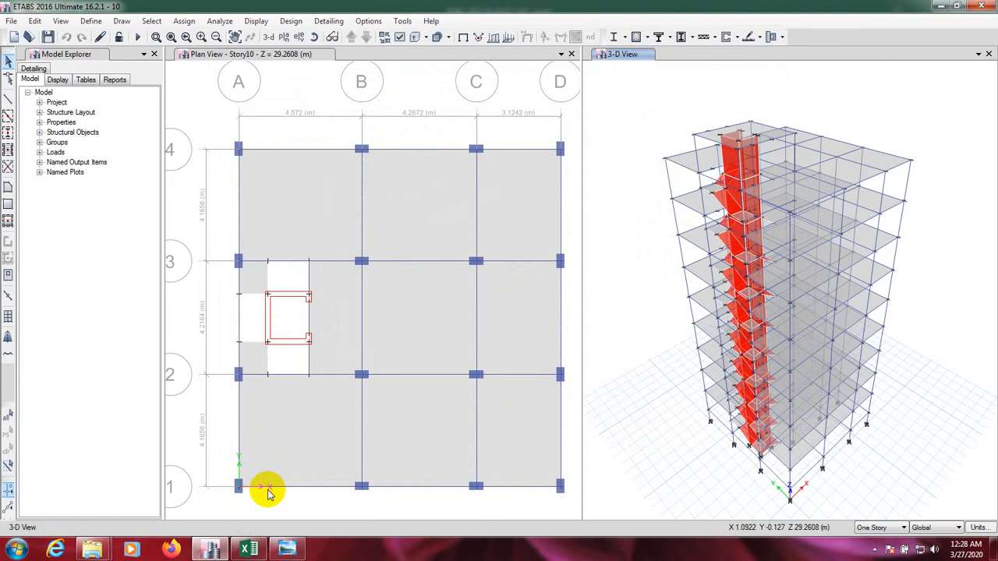
pyautogui.moveTo(240, 432)
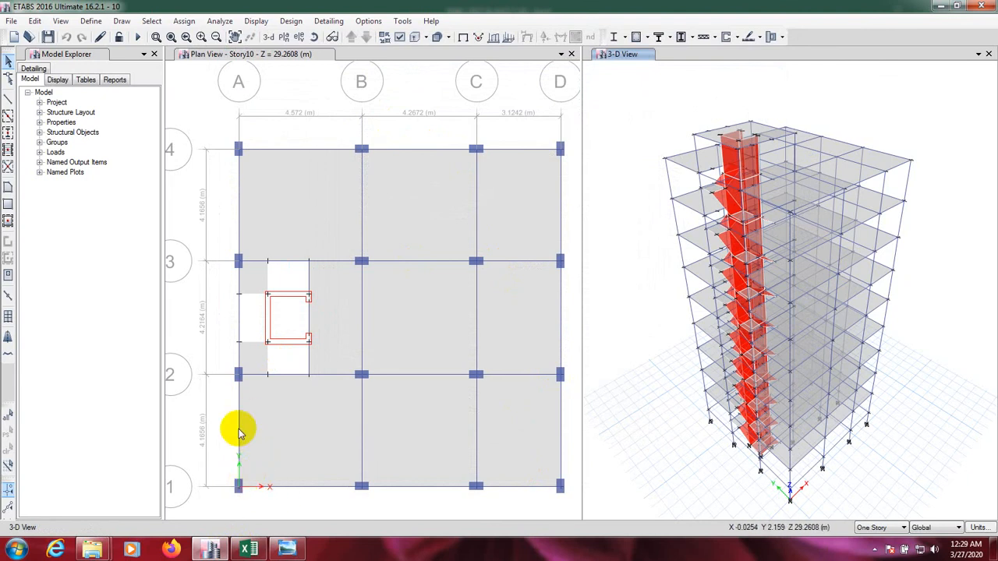
pyautogui.moveTo(228, 466)
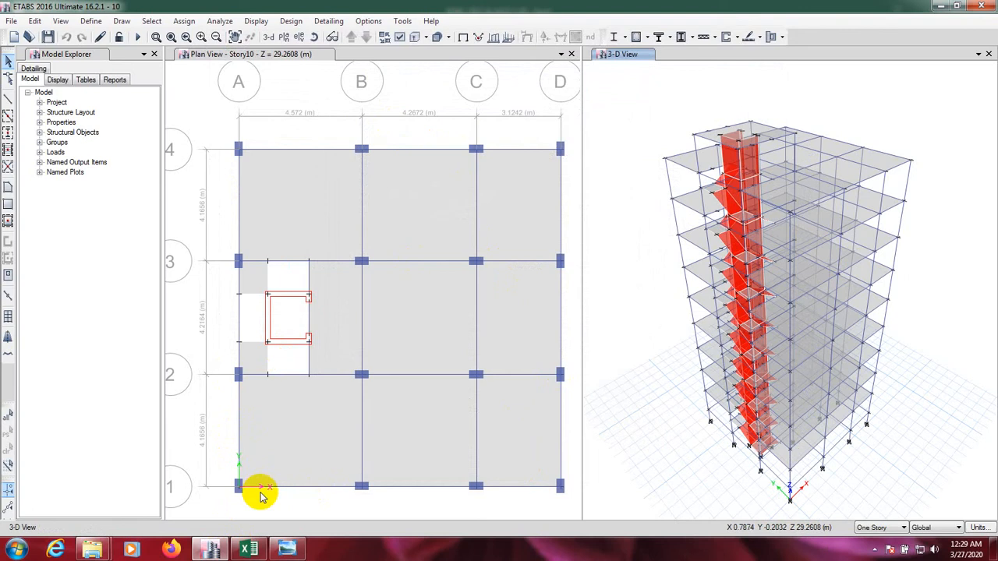
pyautogui.moveTo(226, 488)
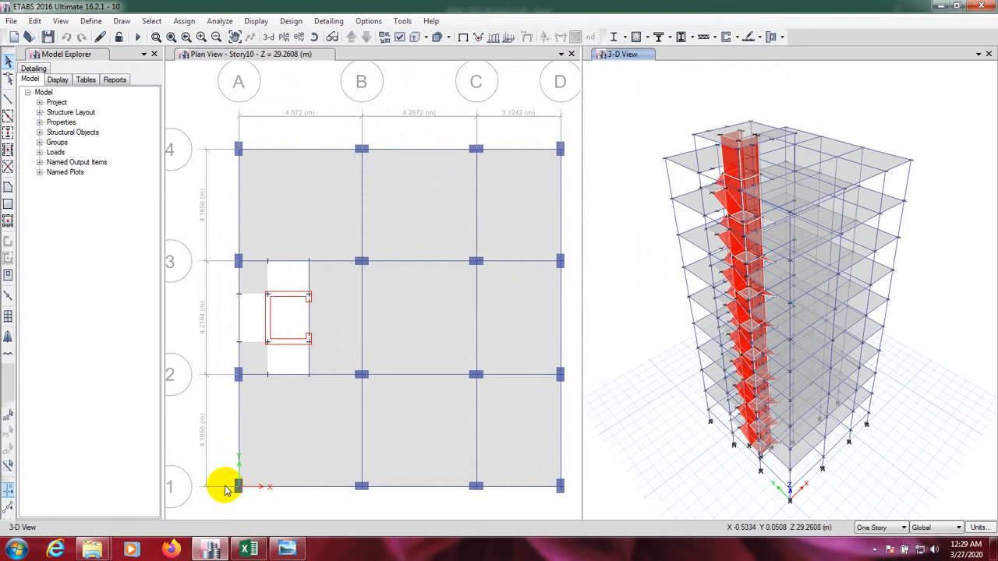
pyautogui.moveTo(136, 378)
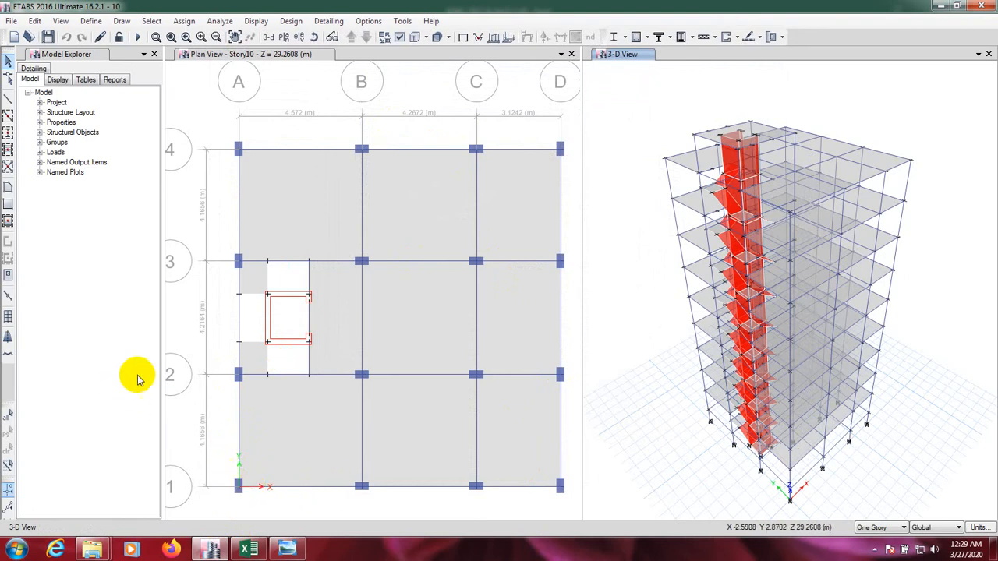
pyautogui.moveTo(394, 421)
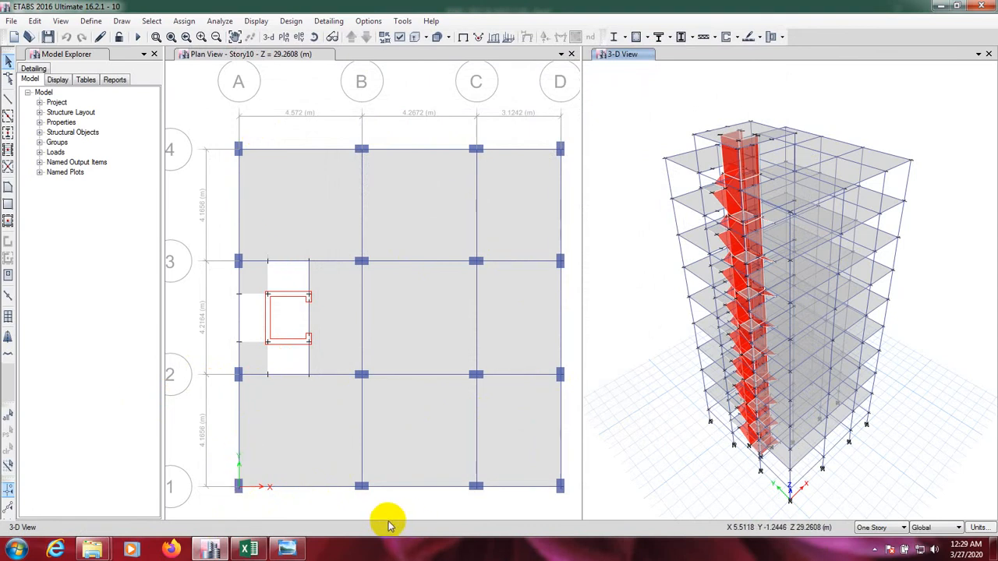
pyautogui.moveTo(406, 140)
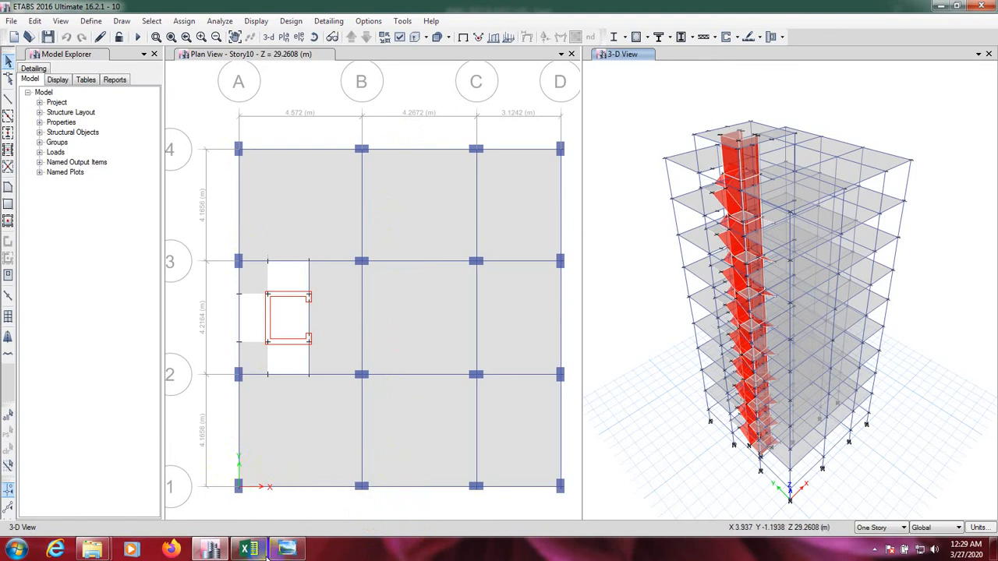
pyautogui.click(248, 550)
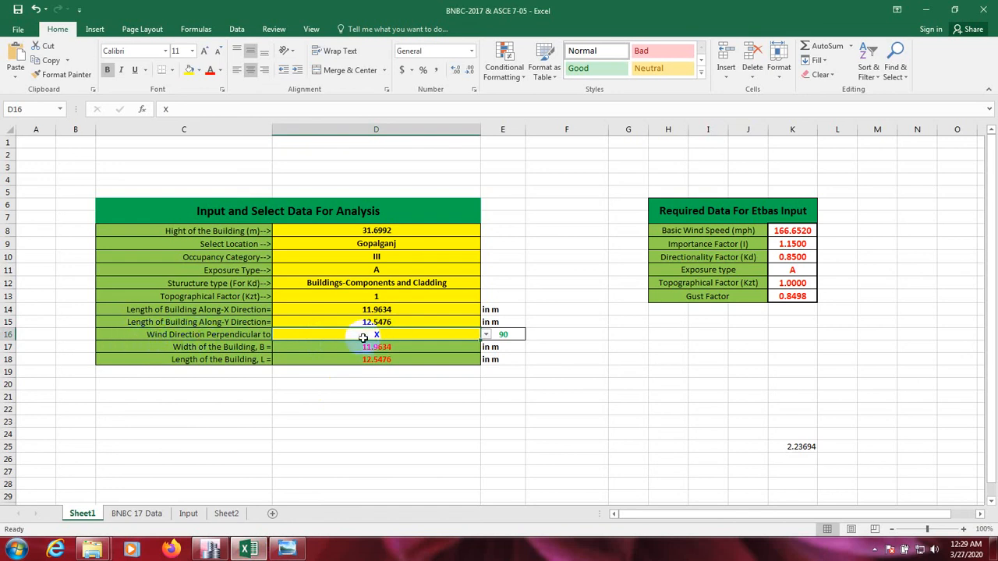
# Step: Switch cell D16 to Y, giving width B 12.5476 m and gust factor 0.8493, then revisit ETABS
pyautogui.click(486, 335)
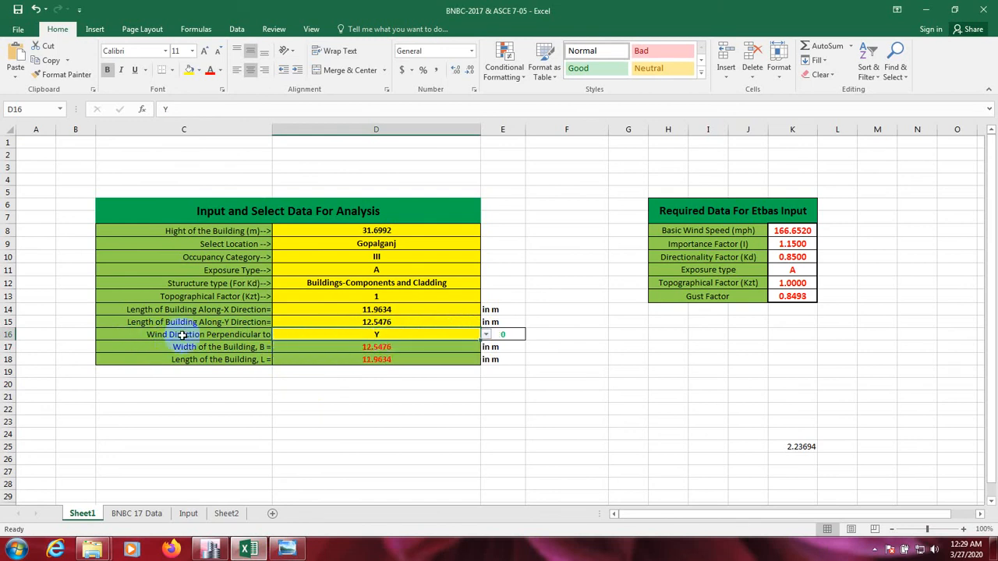
pyautogui.moveTo(349, 324)
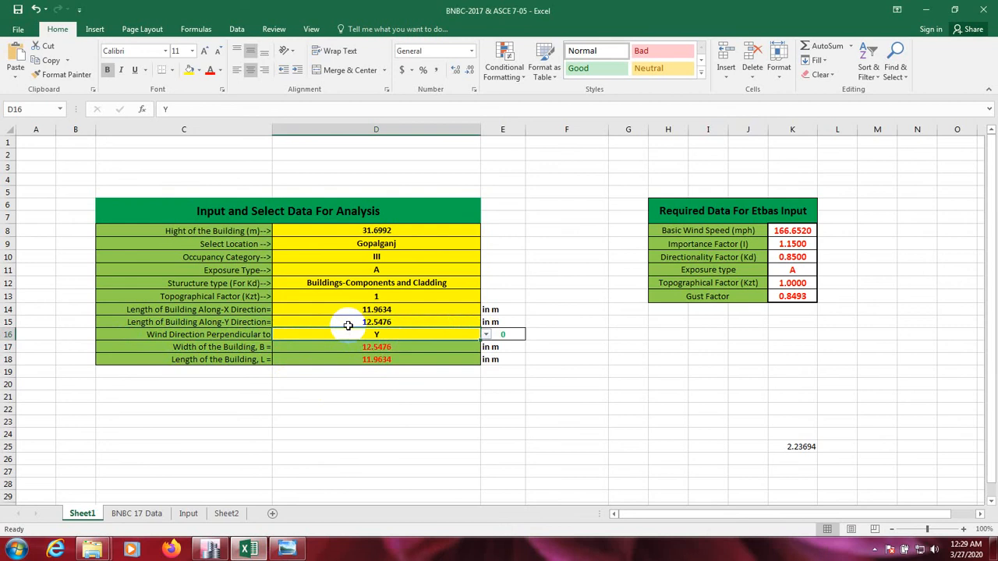
pyautogui.moveTo(644, 343)
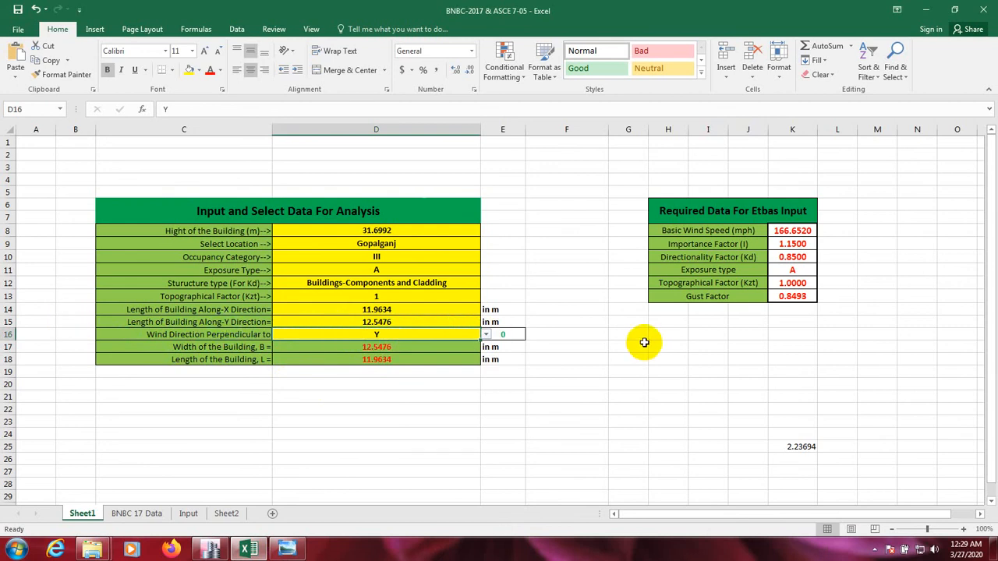
pyautogui.moveTo(643, 343)
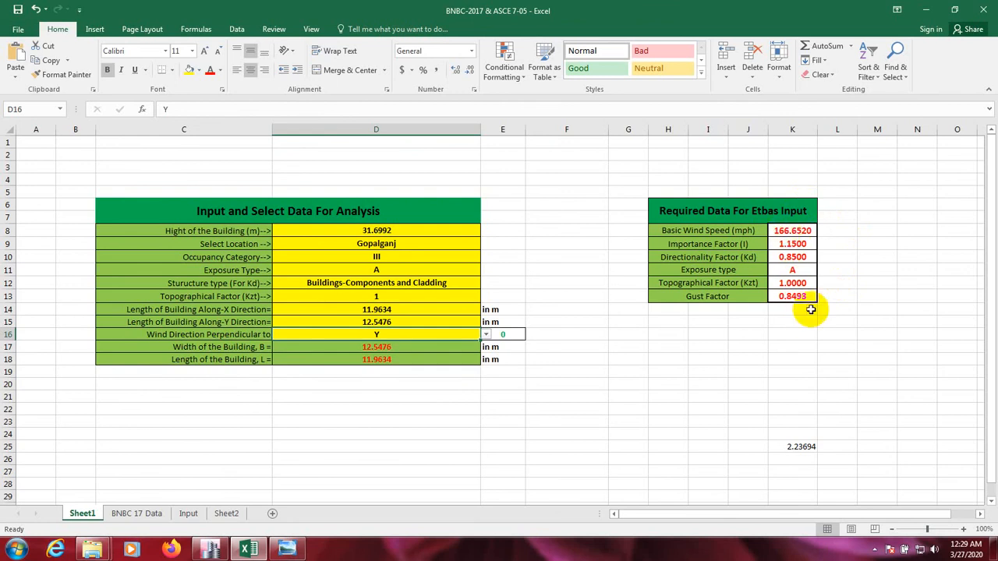
pyautogui.click(792, 347)
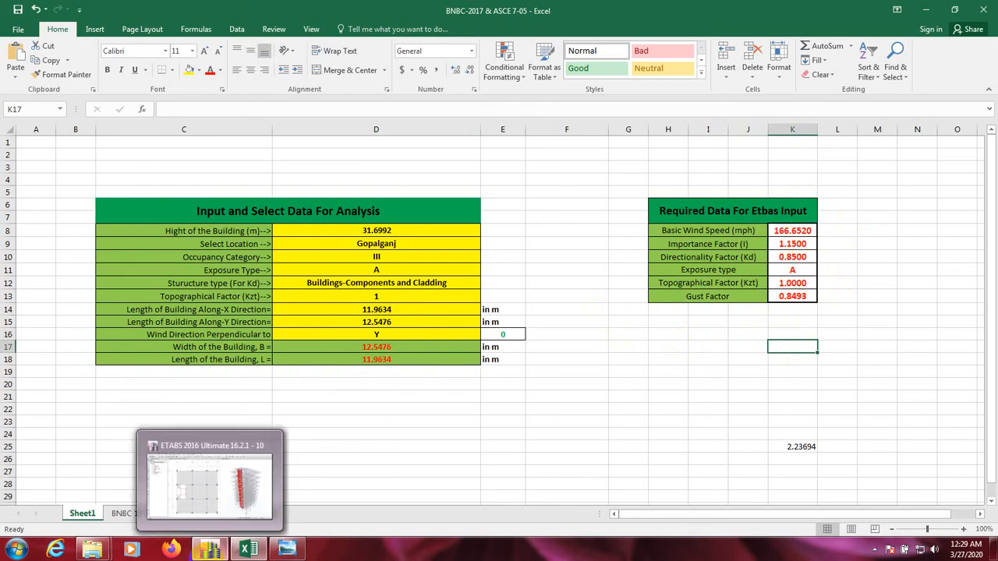
pyautogui.click(209, 479)
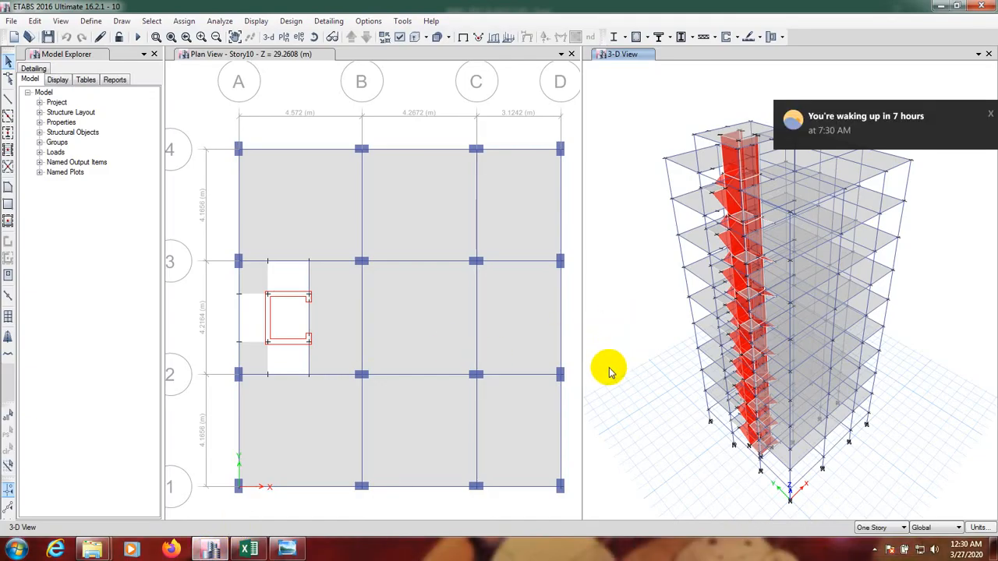
pyautogui.moveTo(627, 327)
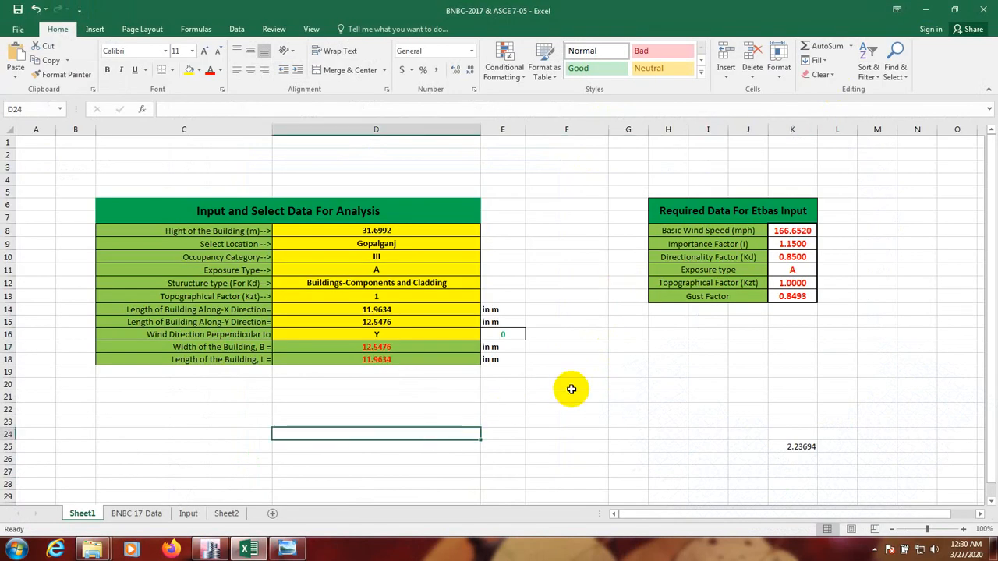
pyautogui.click(566, 421)
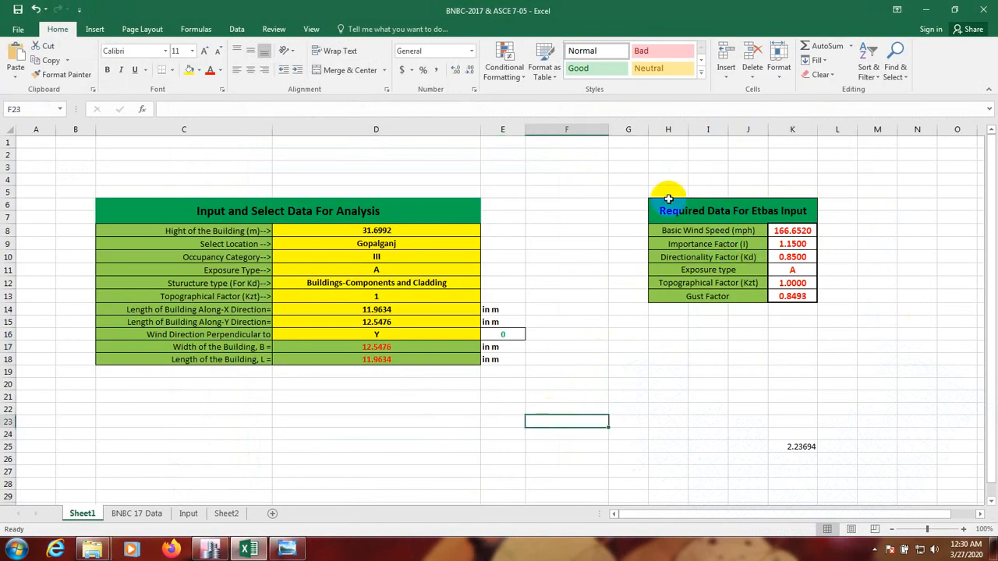
pyautogui.moveTo(574, 267)
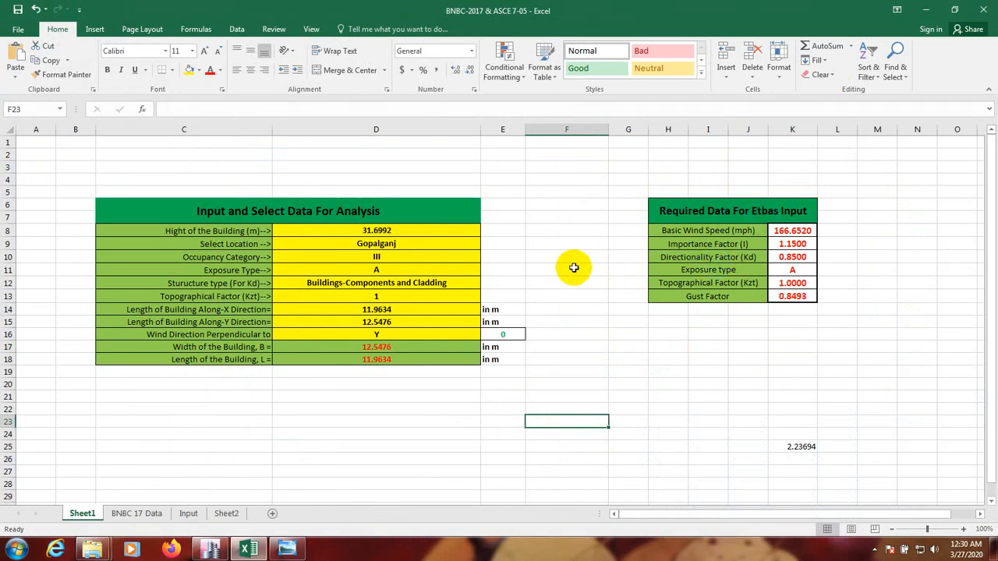